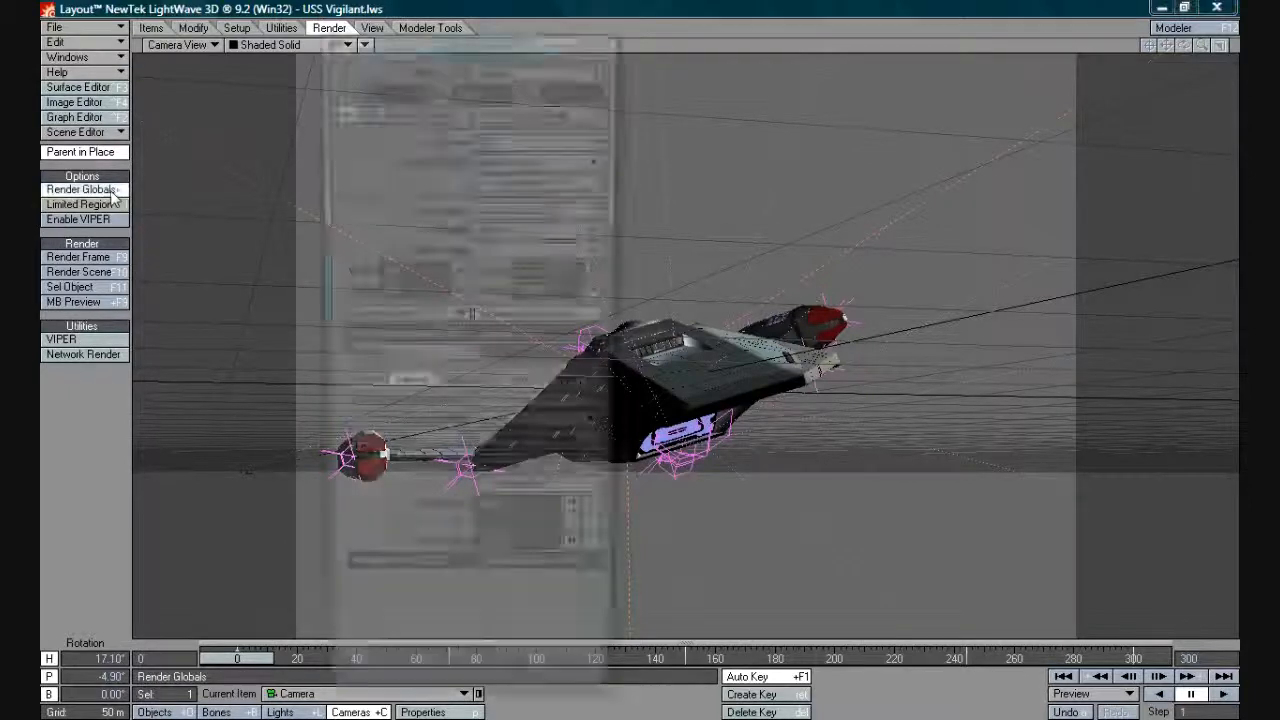
Open Render Globals' Output tab and browse the animation file to D:\Temp\animation
{"action": "left_click", "coordinate": [81, 189]}
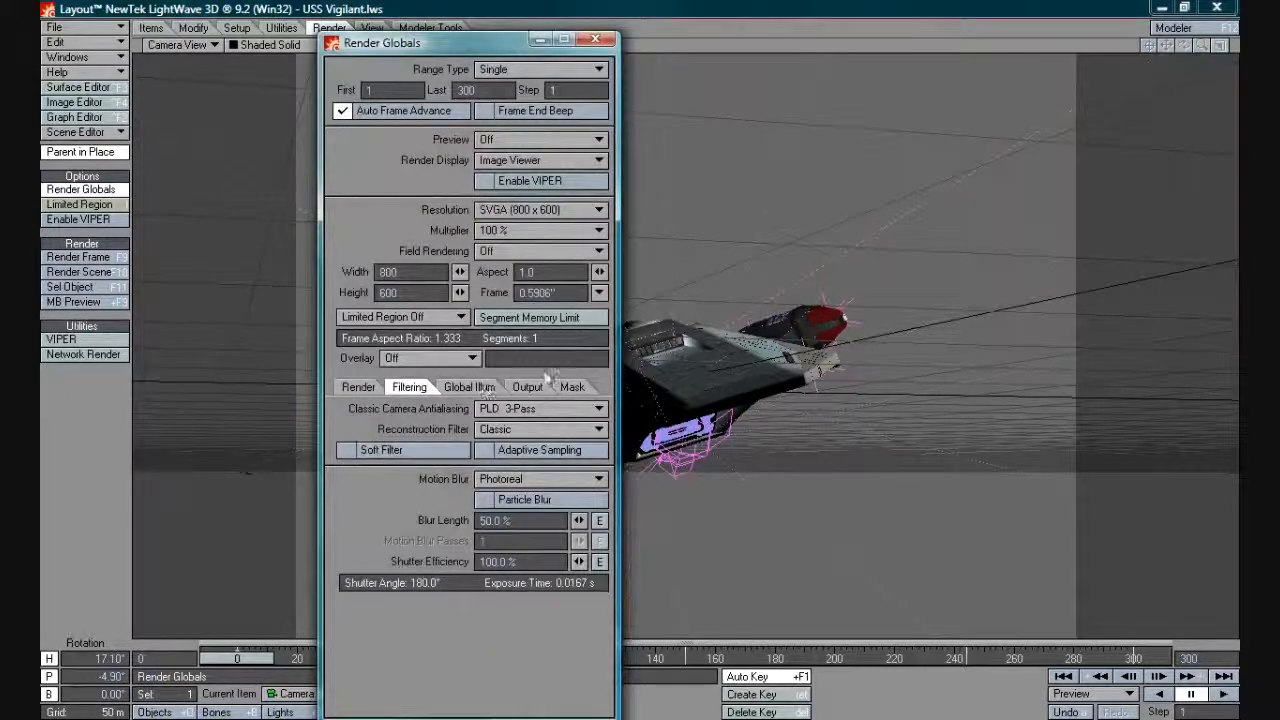
{"action": "left_click", "coordinate": [526, 386]}
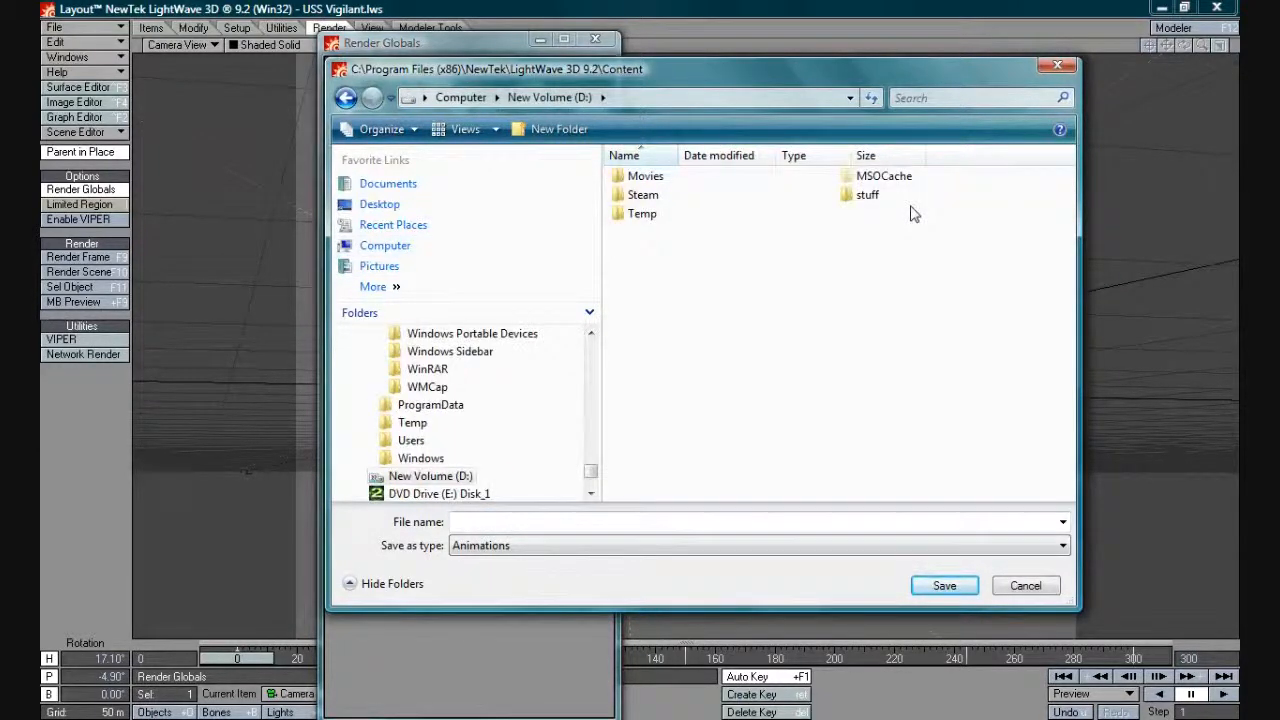
{"action": "double_click", "coordinate": [642, 213]}
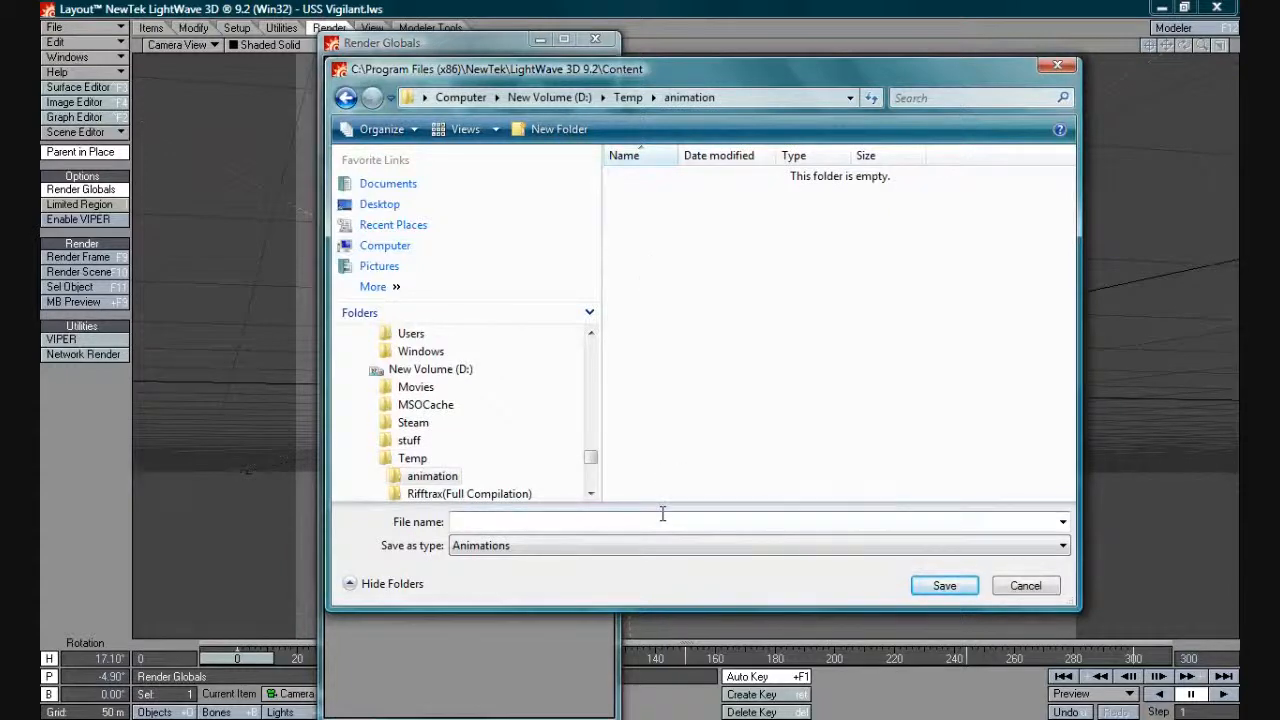
{"action": "left_click", "coordinate": [943, 585]}
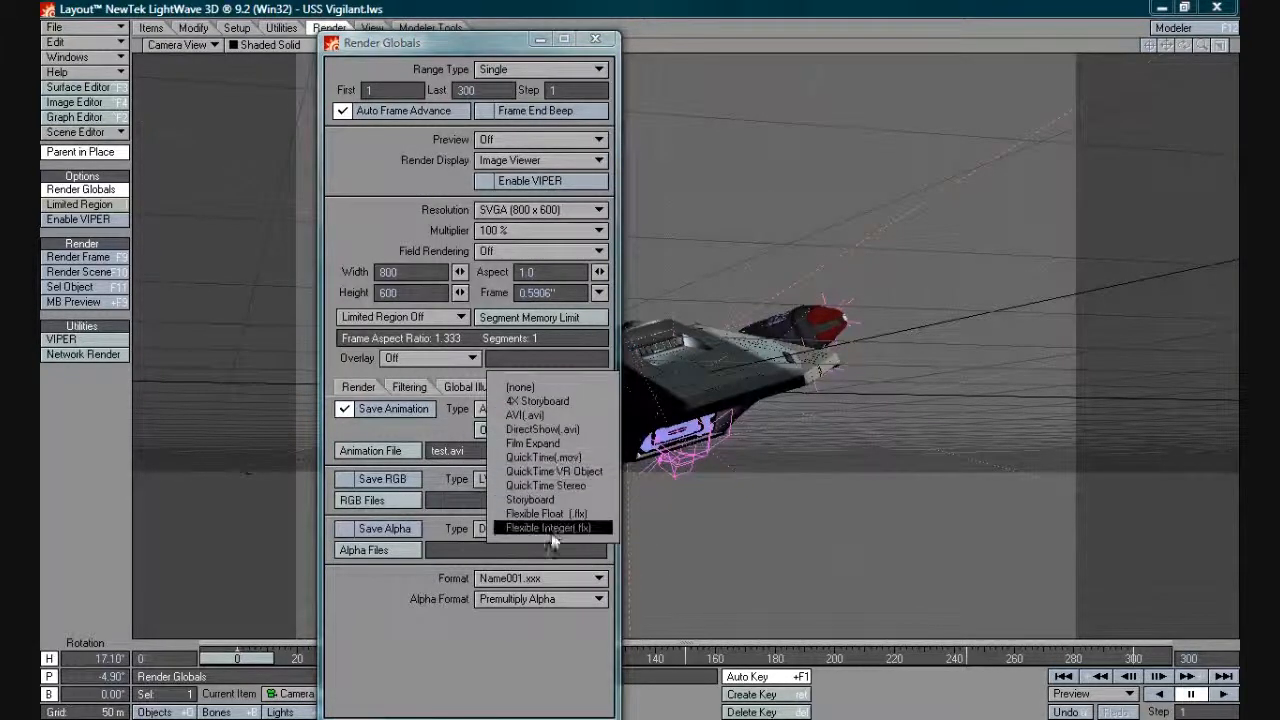
{"action": "mouse_move", "coordinate": [530, 499]}
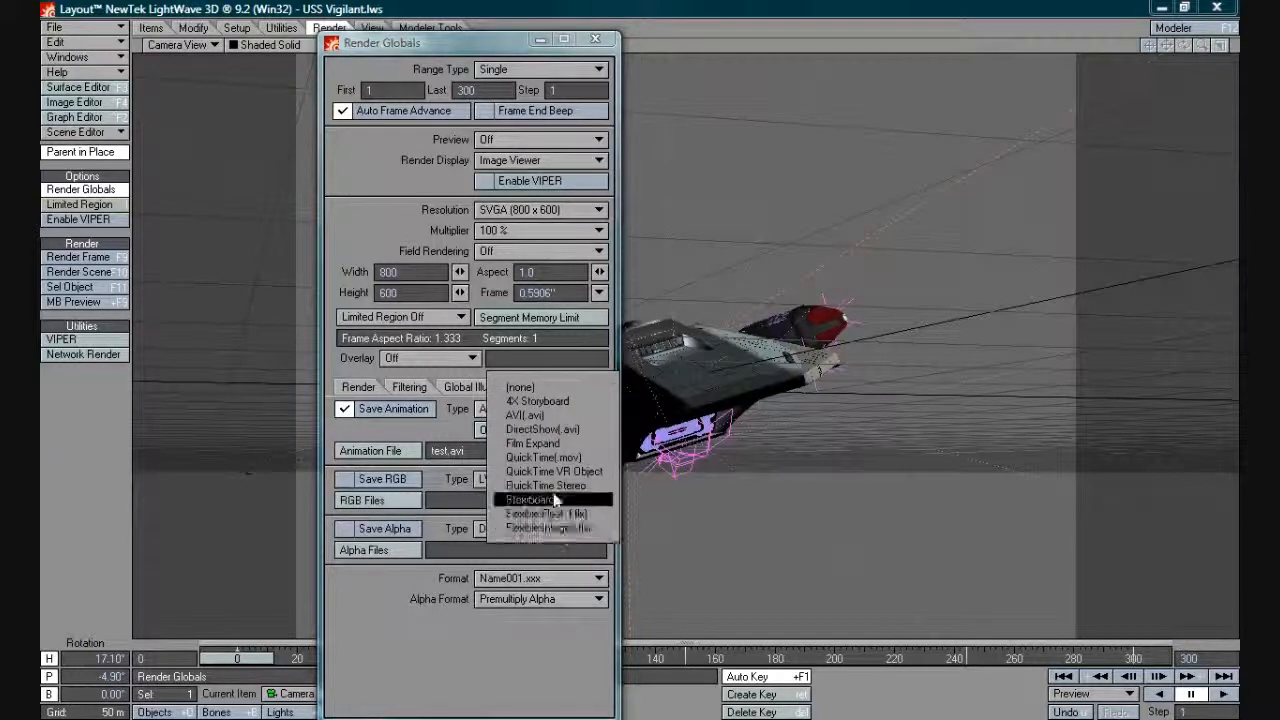
{"action": "left_click", "coordinate": [520, 387]}
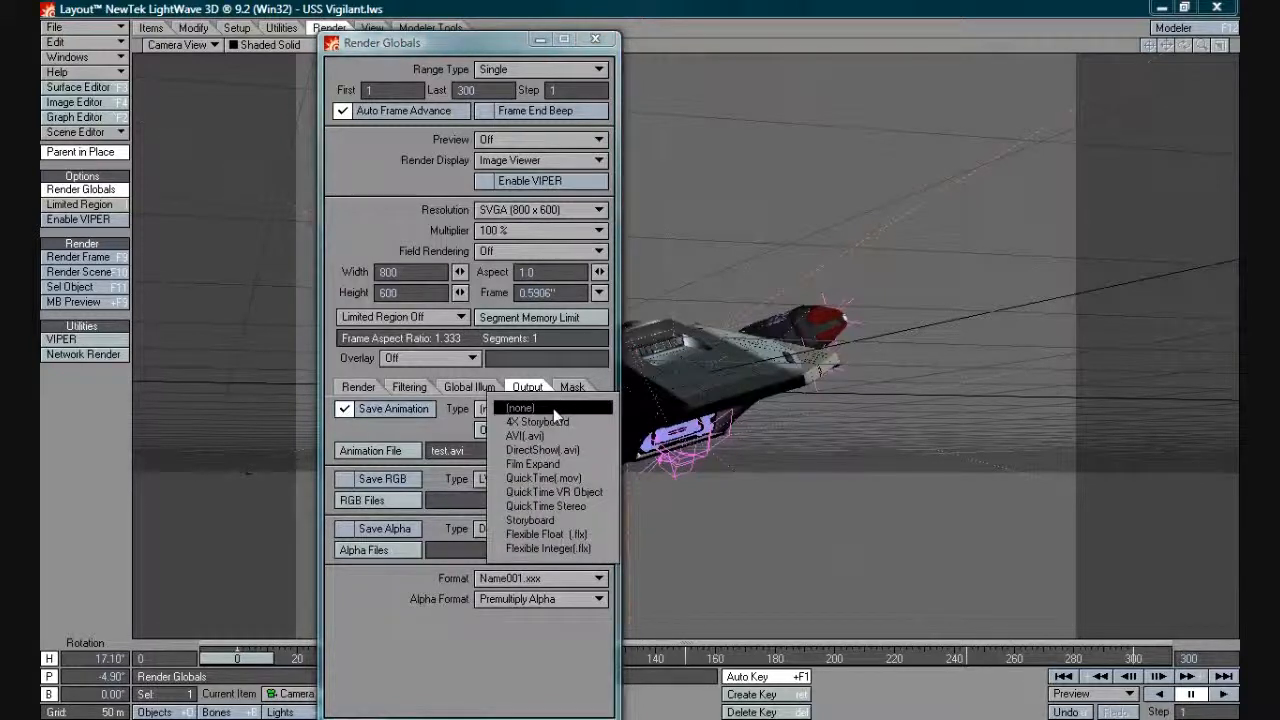
{"action": "left_click", "coordinate": [524, 435]}
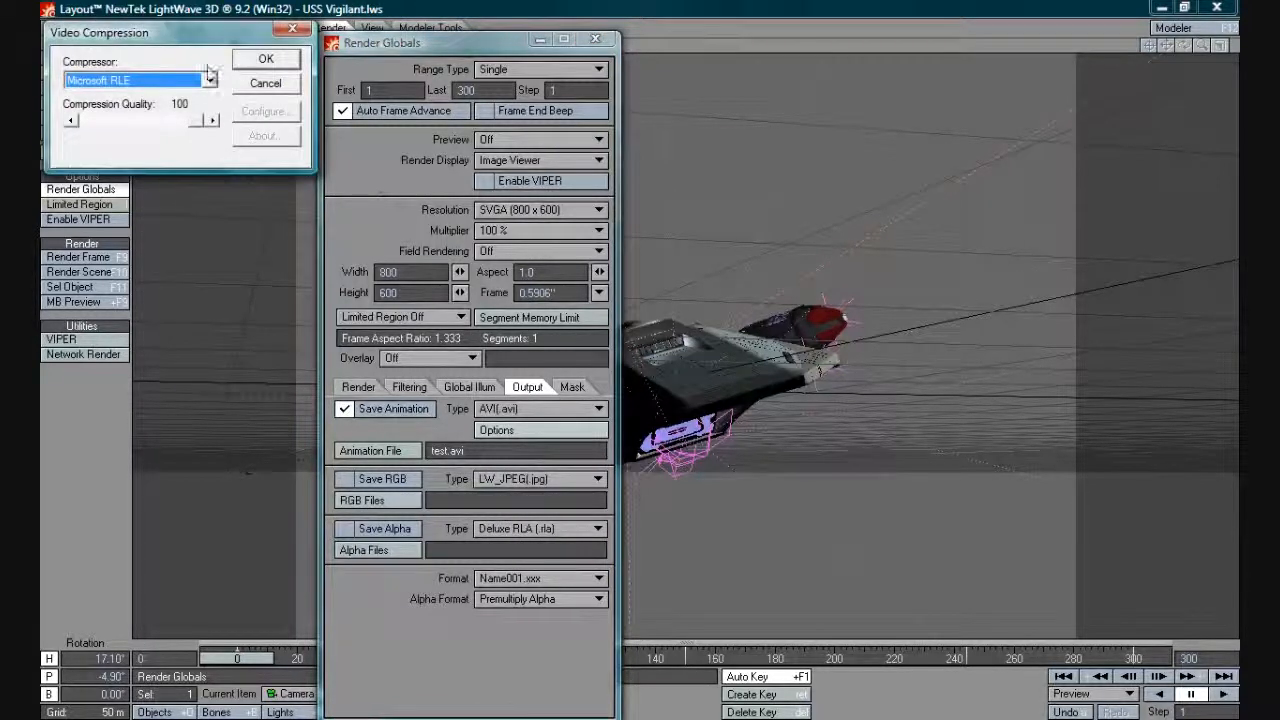
{"action": "left_click", "coordinate": [210, 79]}
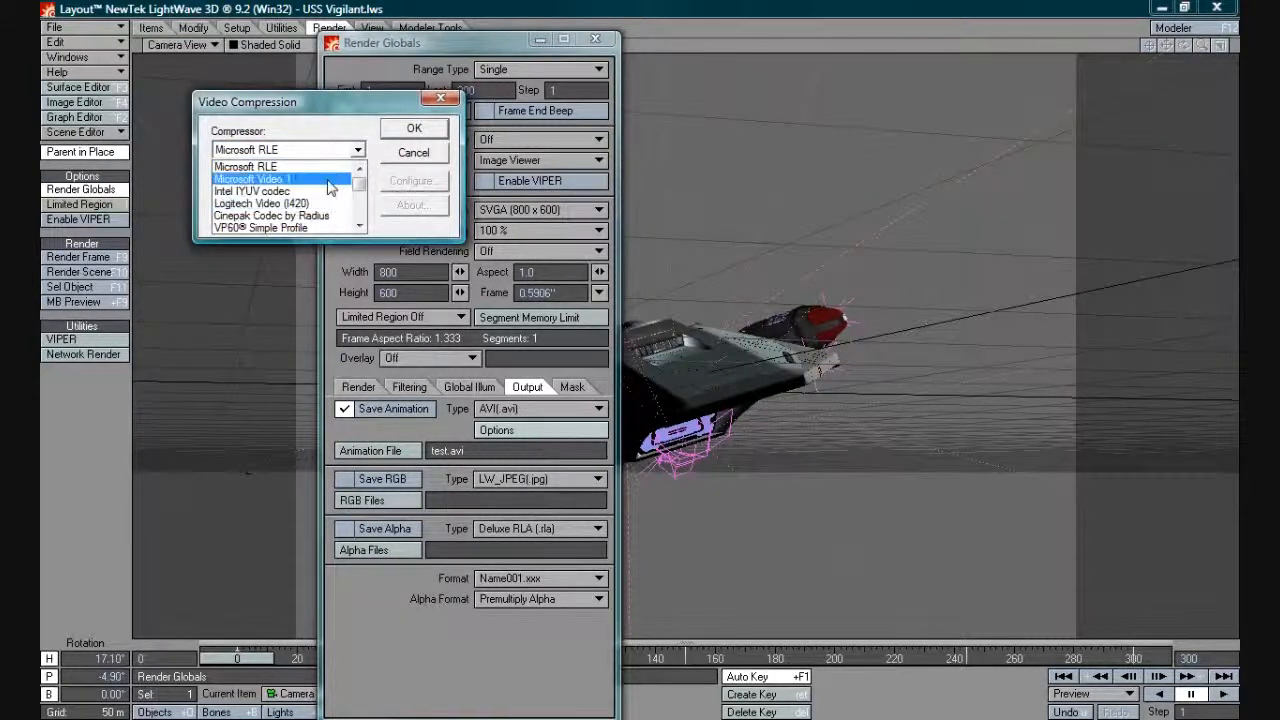
{"action": "left_click", "coordinate": [245, 149]}
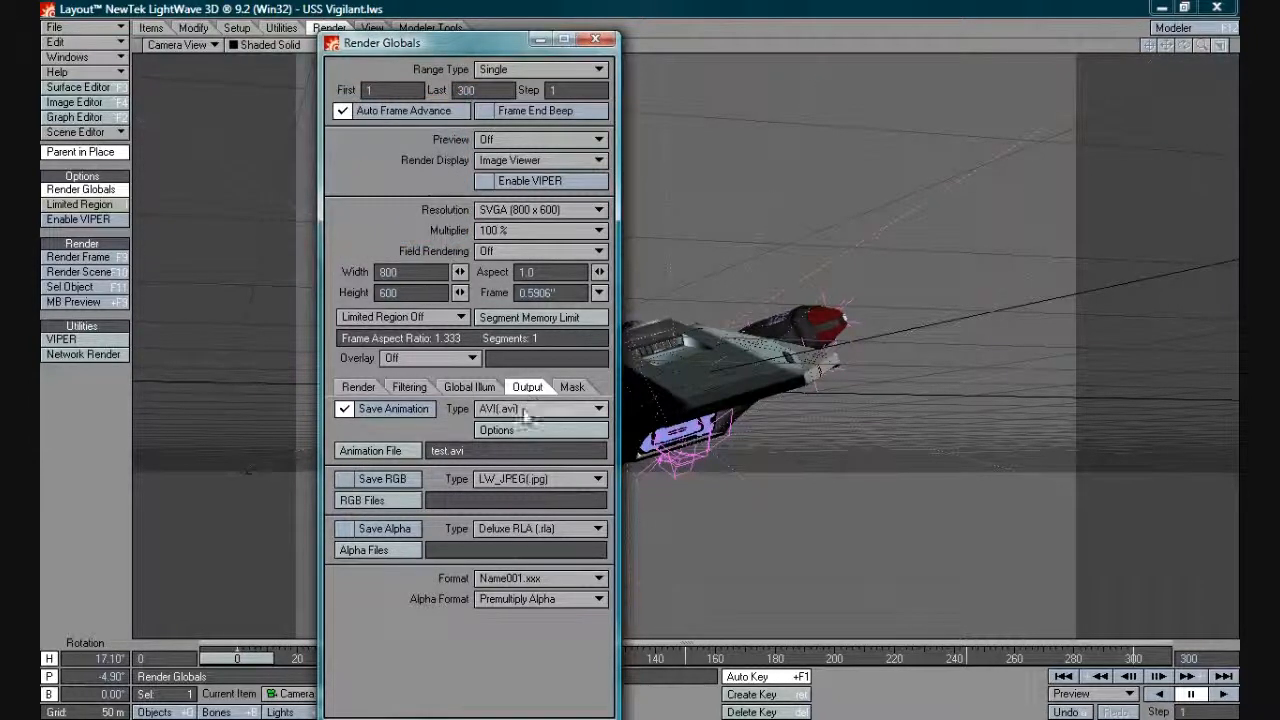
{"action": "mouse_move", "coordinate": [528, 428]}
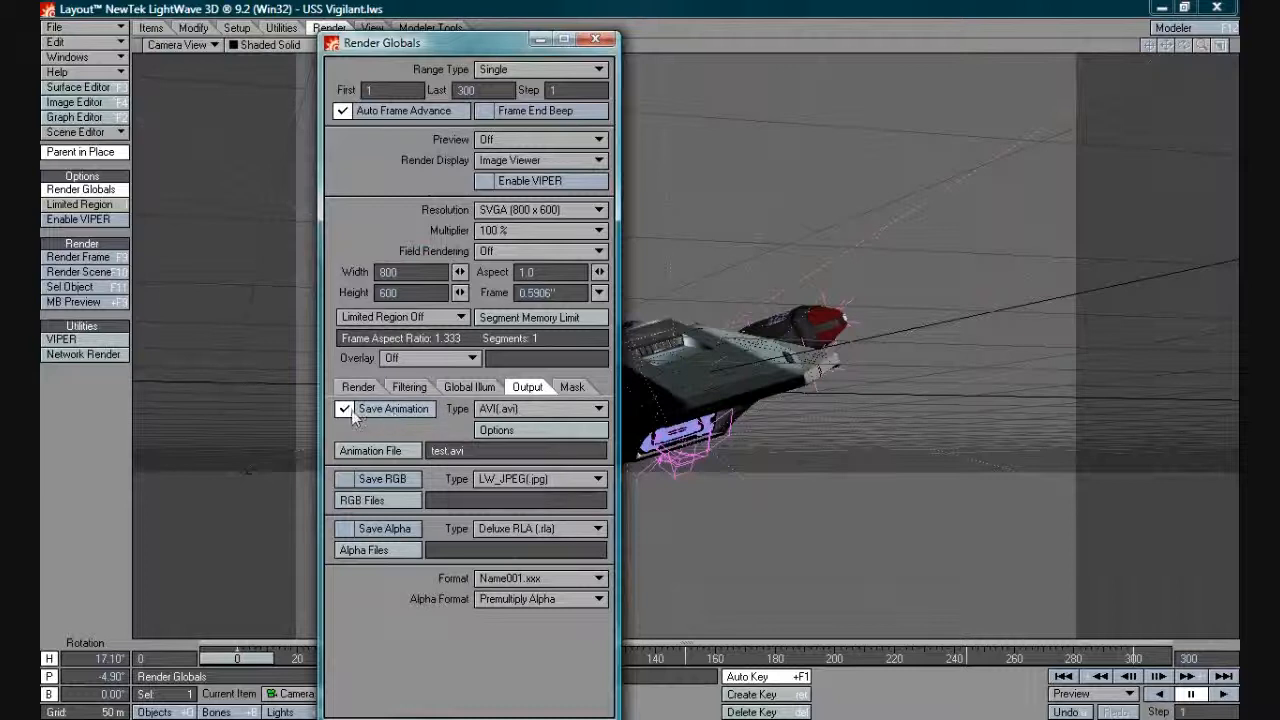
Turn off Save Animation and save RGB frames as 'fly' in D:\Temp\animation
{"action": "left_click", "coordinate": [344, 408]}
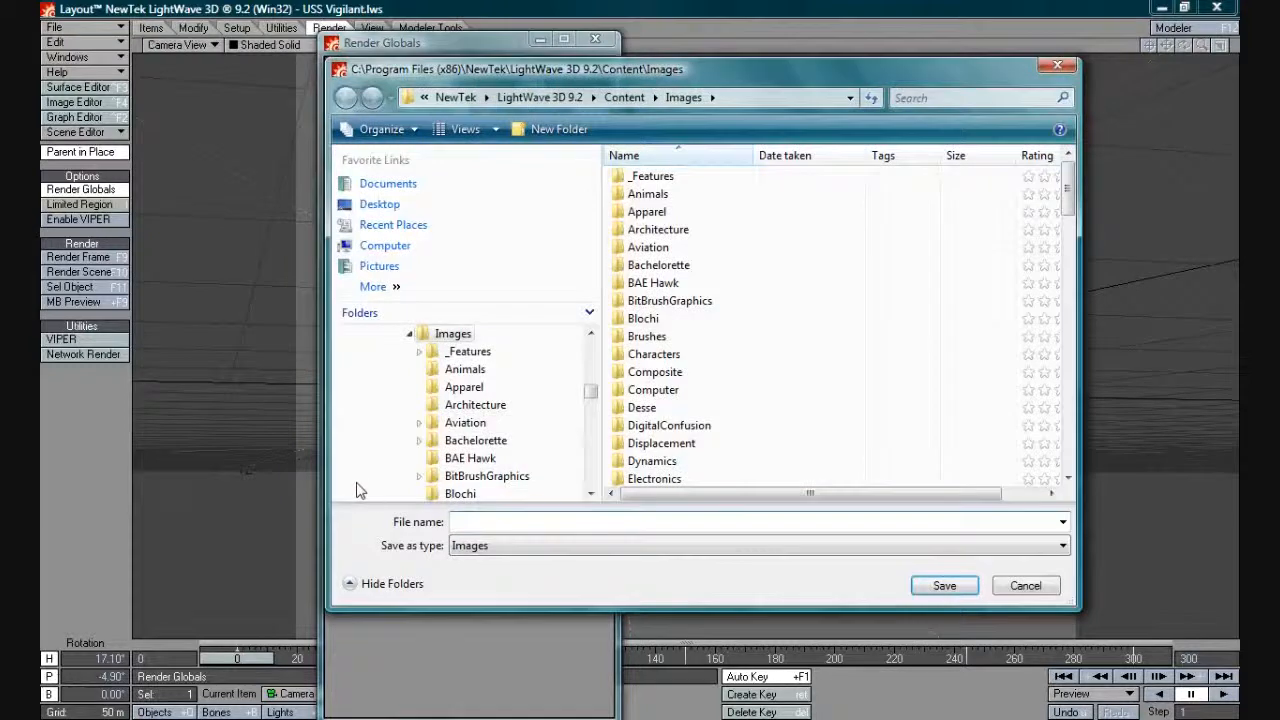
{"action": "left_click", "coordinate": [385, 245]}
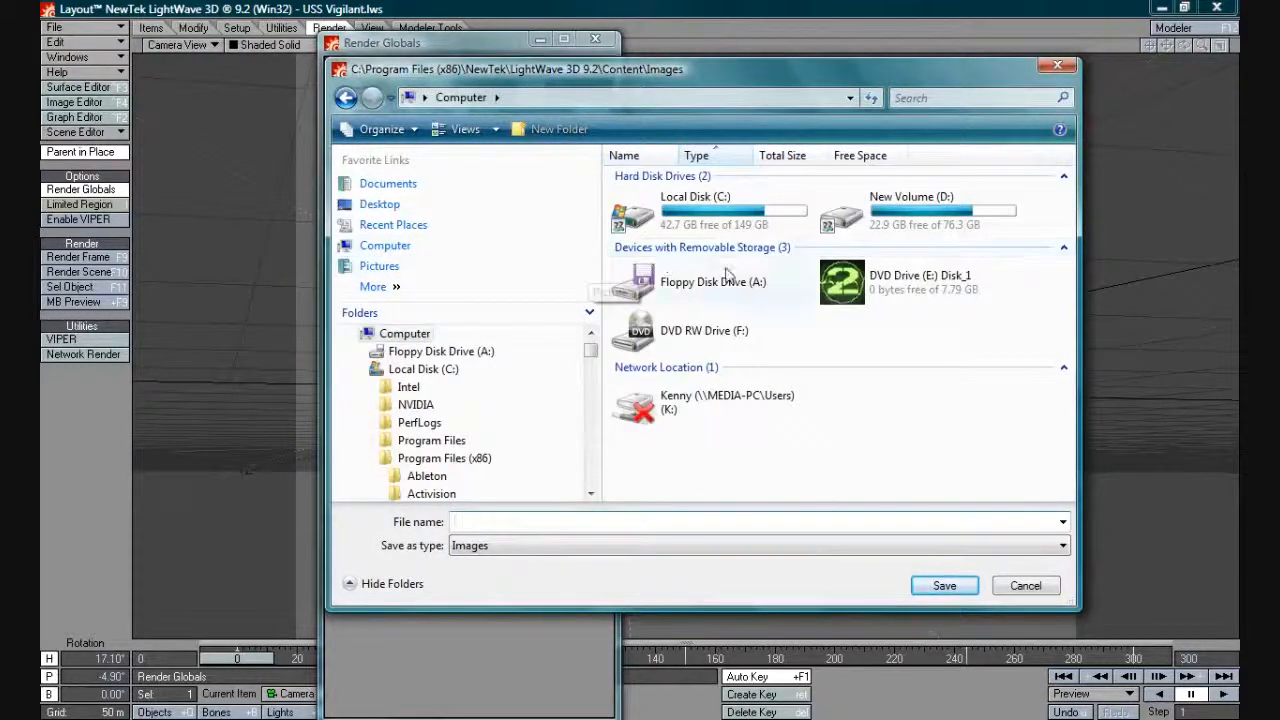
{"action": "double_click", "coordinate": [911, 210]}
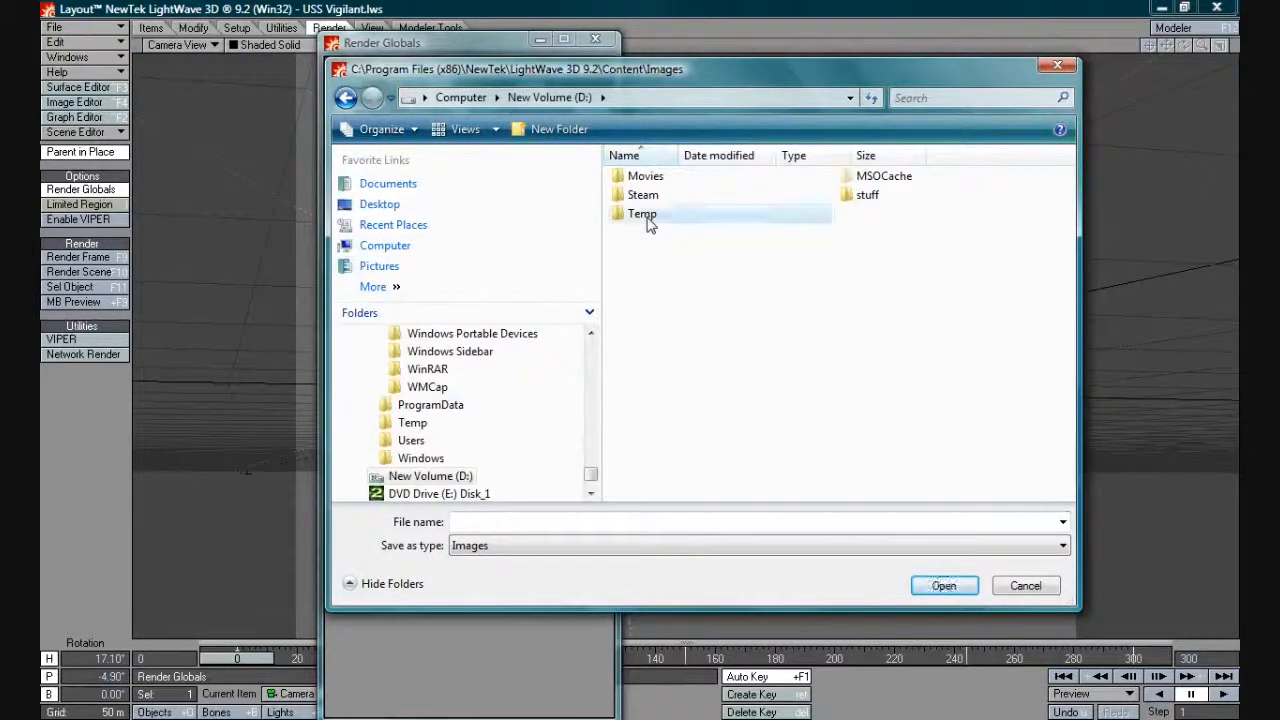
{"action": "double_click", "coordinate": [642, 213]}
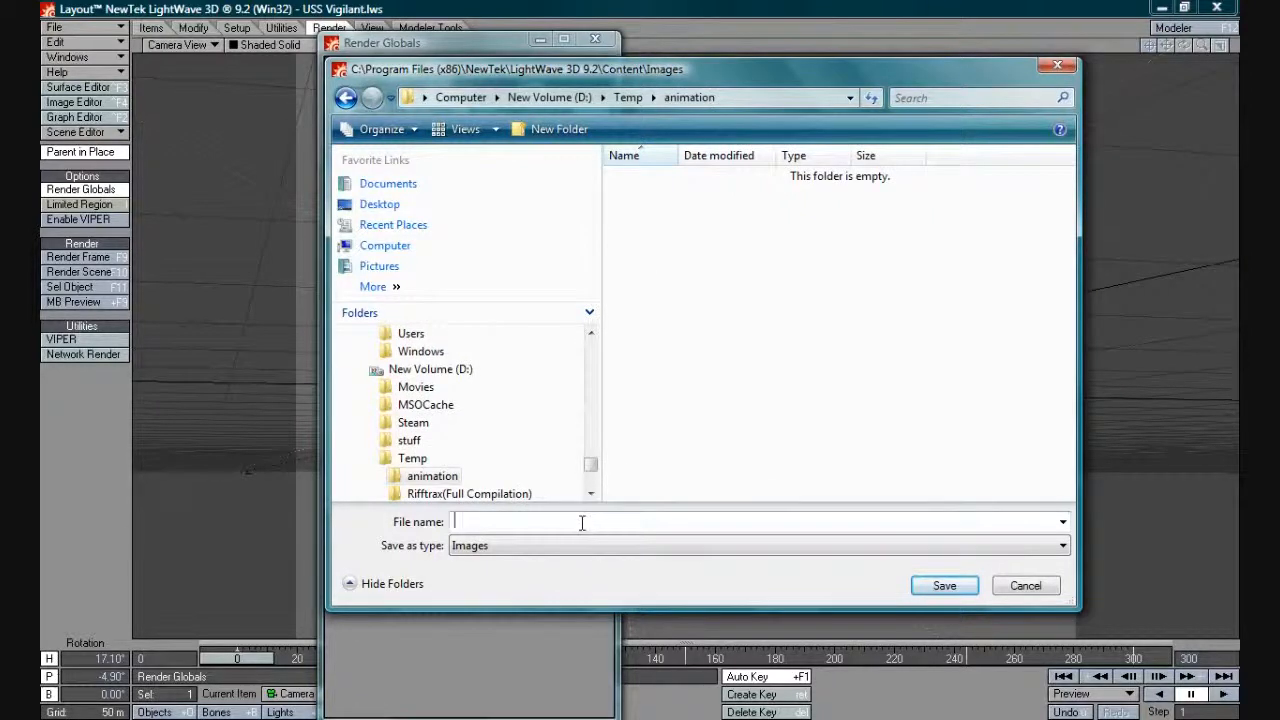
{"action": "type", "text": "fly"}
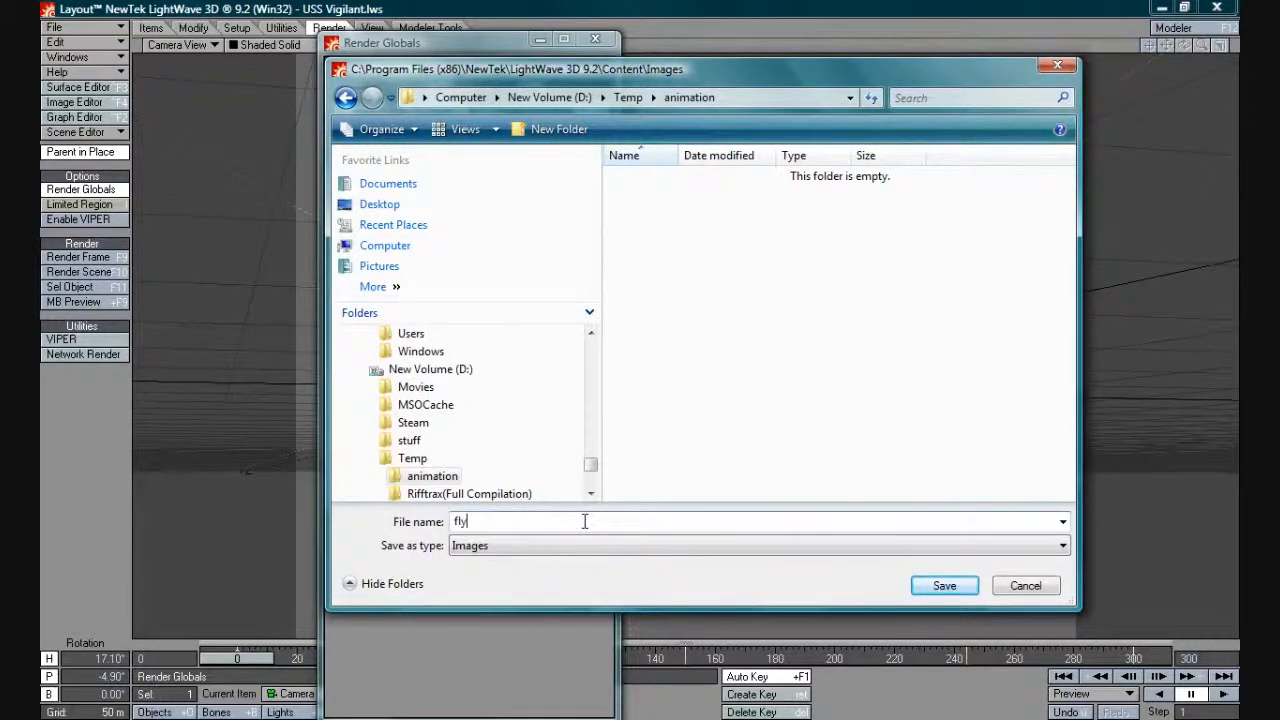
{"action": "left_click", "coordinate": [943, 585]}
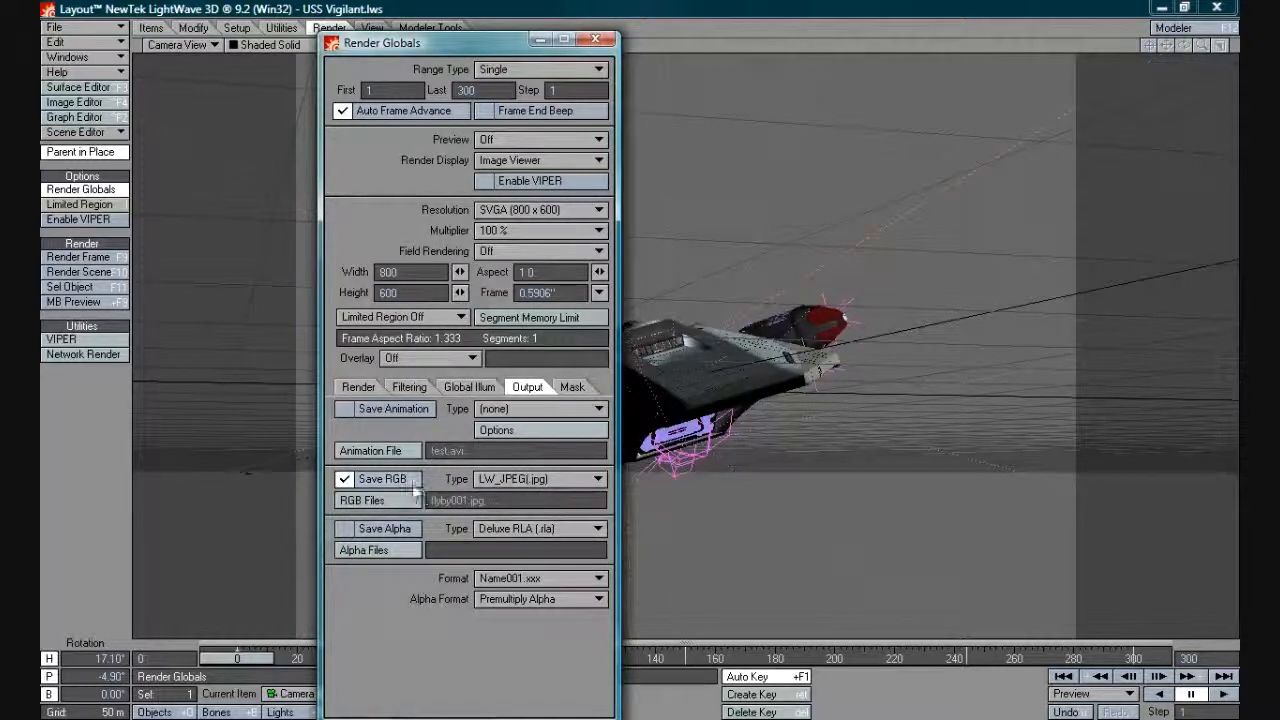
{"action": "left_click", "coordinate": [597, 478]}
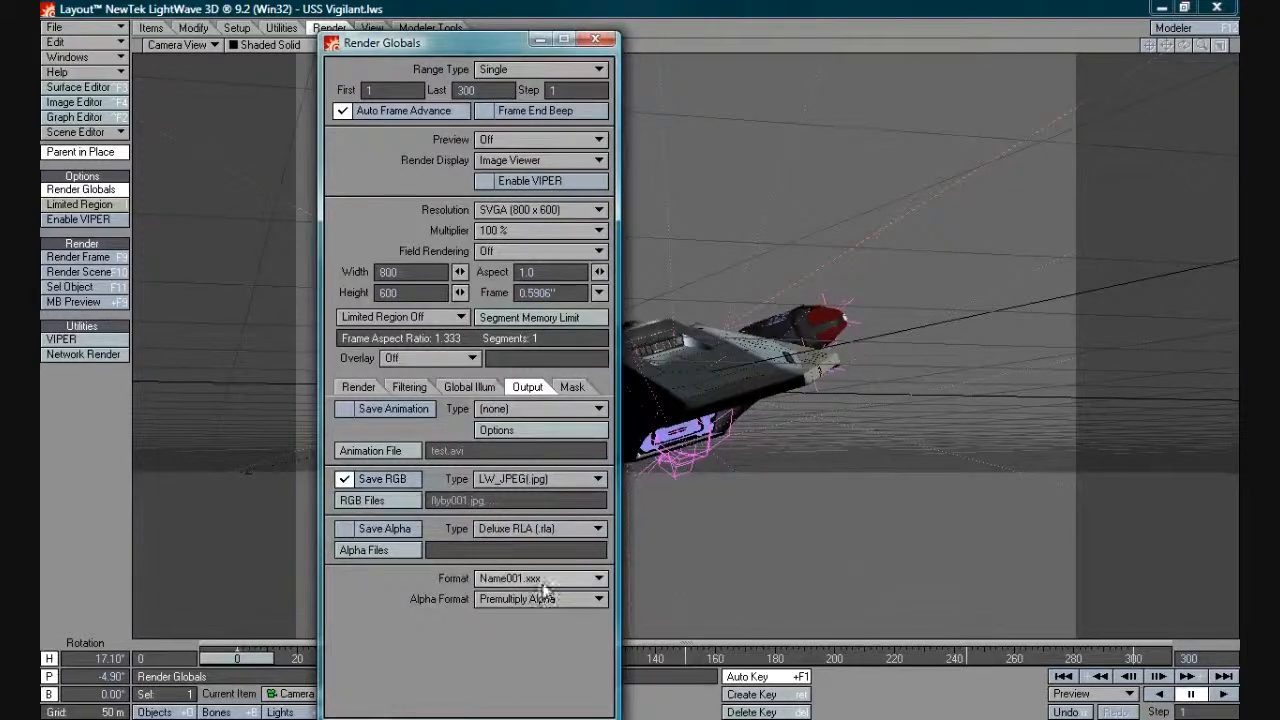
{"action": "left_click", "coordinate": [598, 578]}
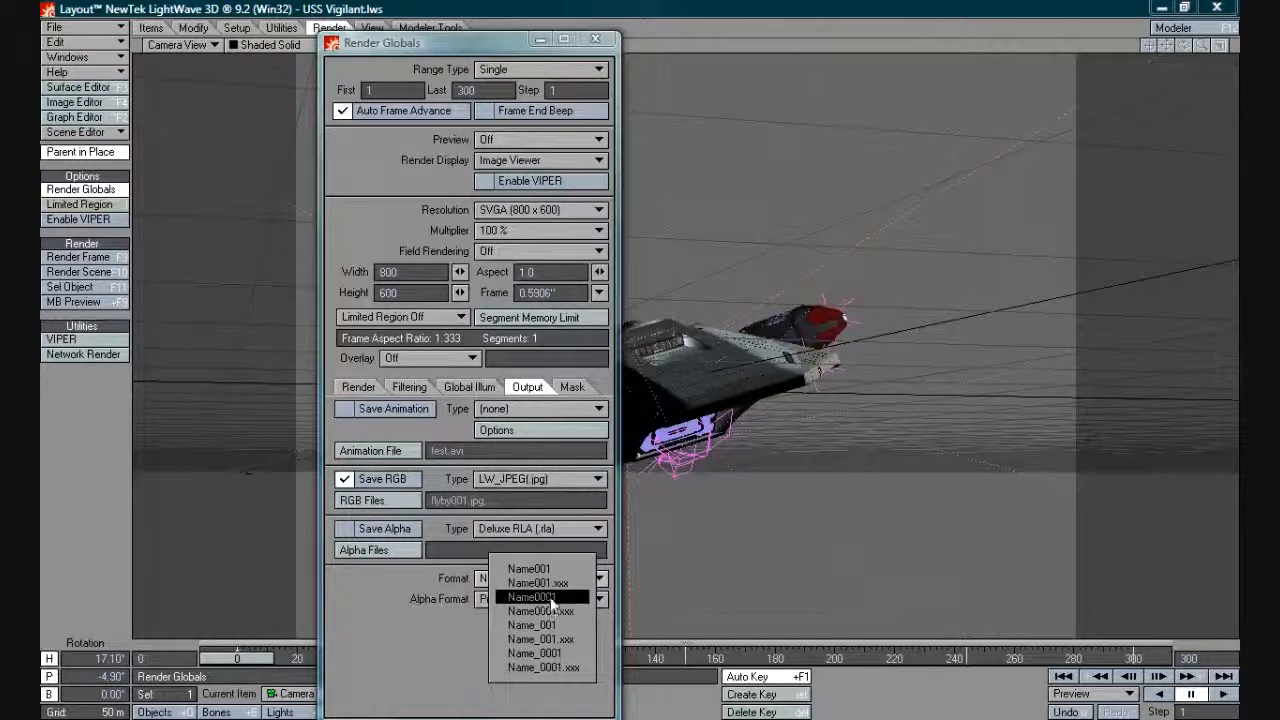
{"action": "mouse_move", "coordinate": [540, 582]}
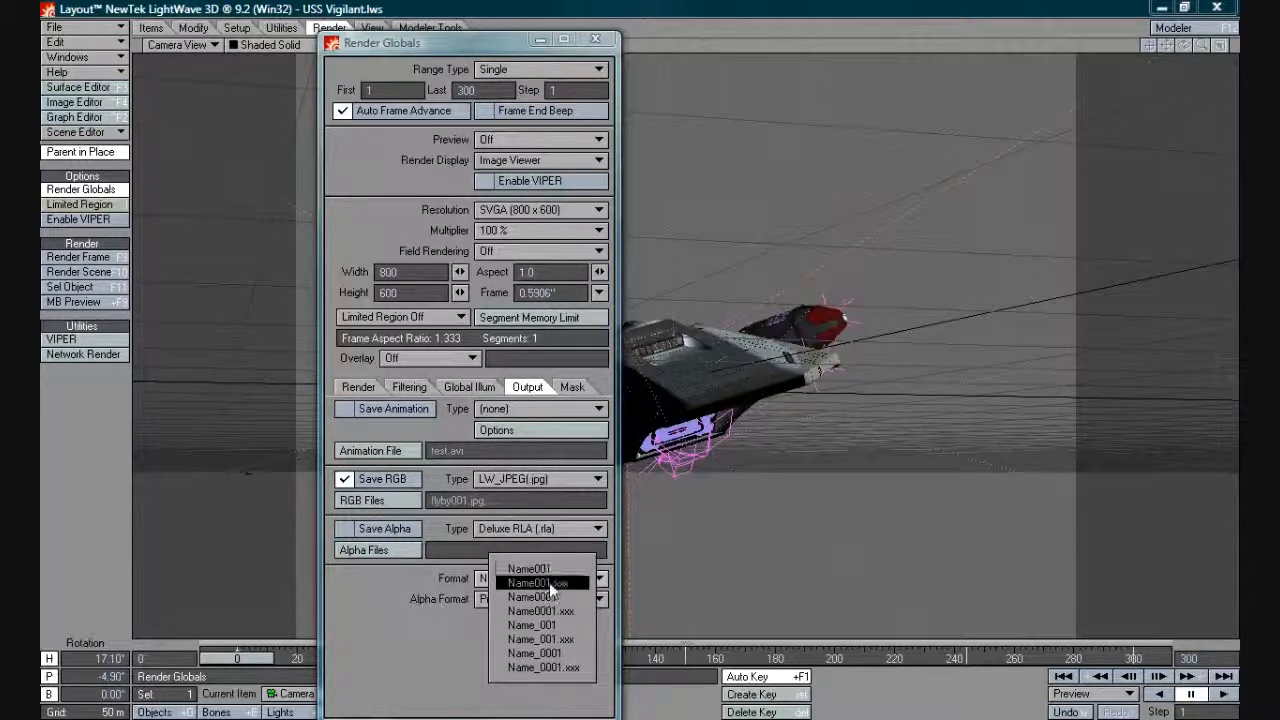
{"action": "left_click", "coordinate": [528, 582]}
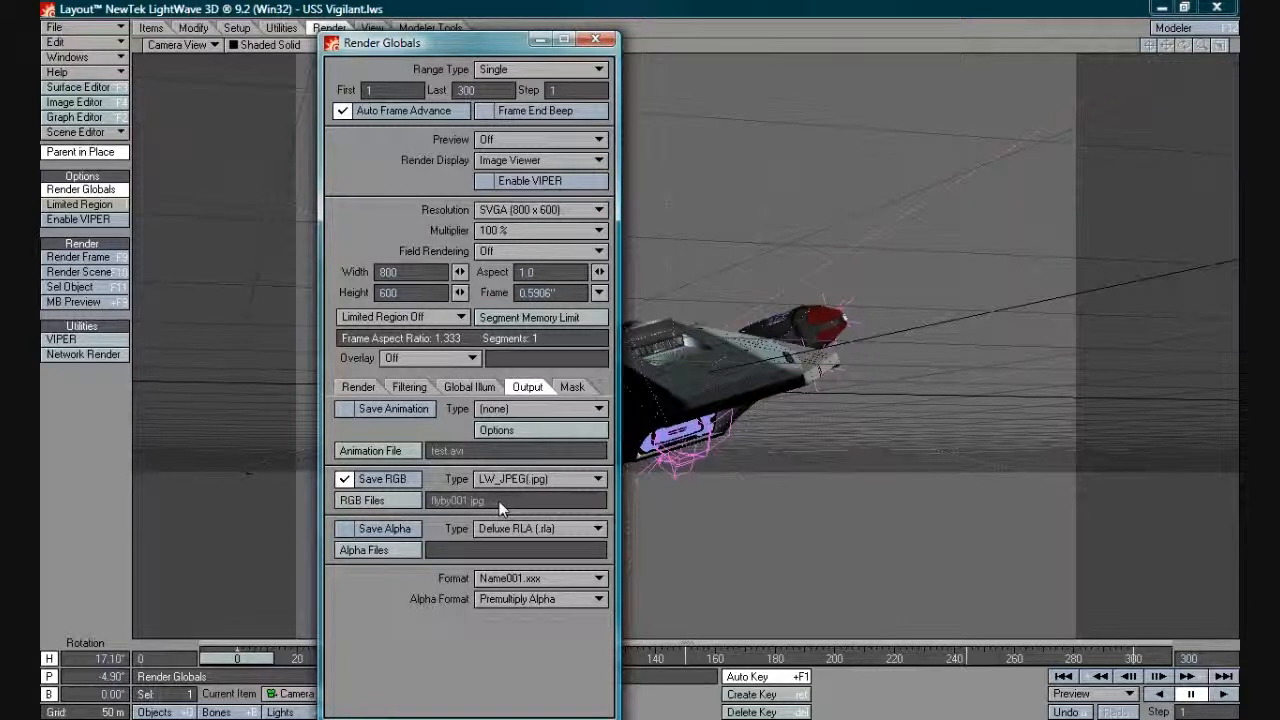
{"action": "mouse_move", "coordinate": [485, 515]}
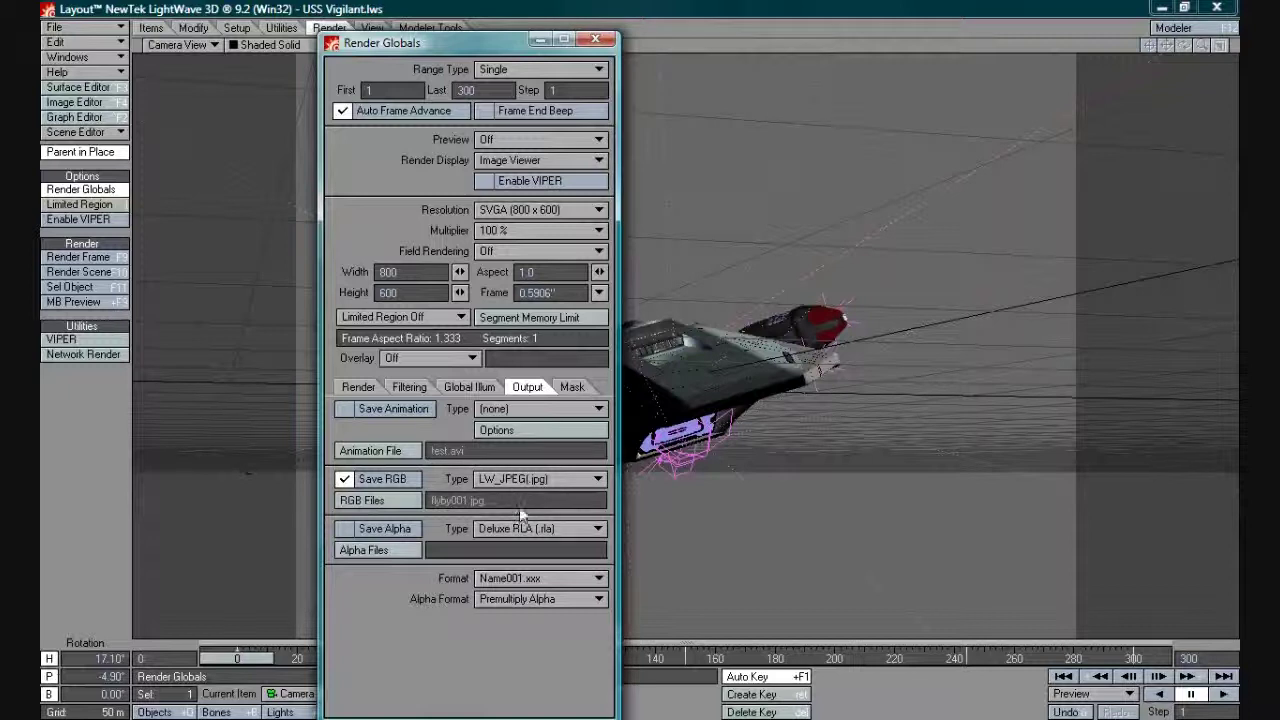
{"action": "mouse_move", "coordinate": [465, 525]}
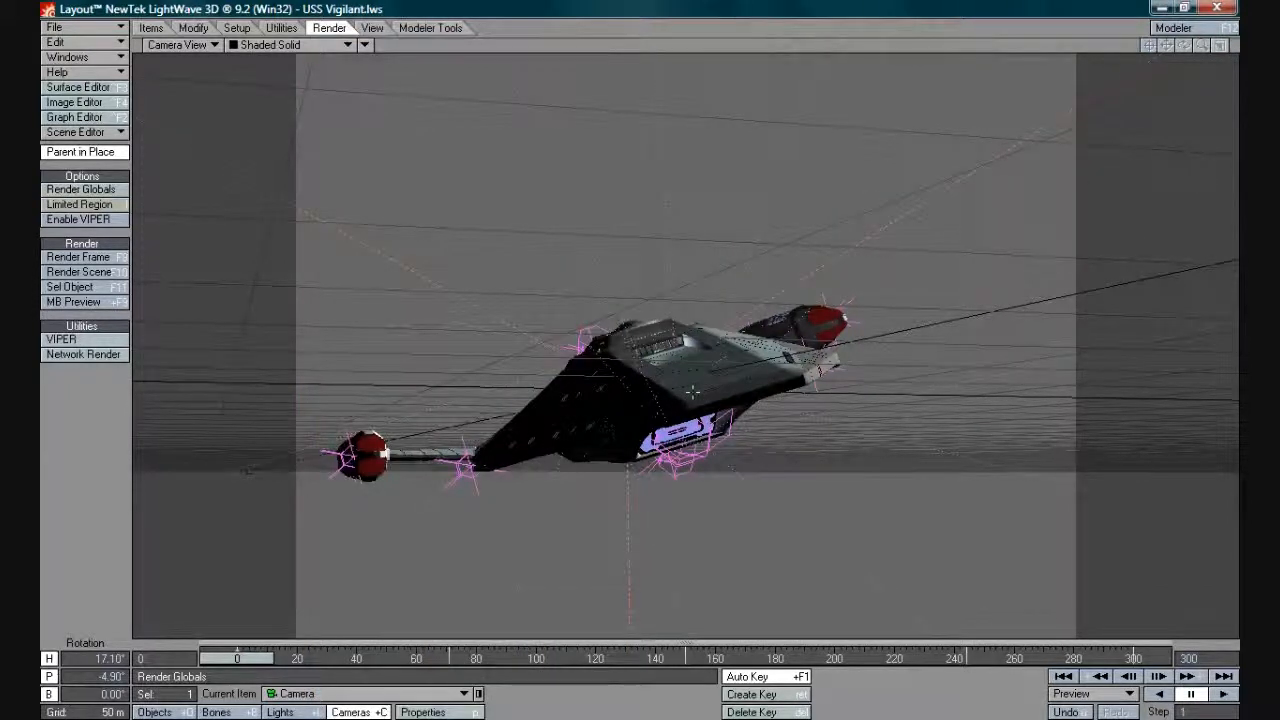
Start Render Scene and agree to turn off the render display
{"action": "left_click", "coordinate": [73, 256]}
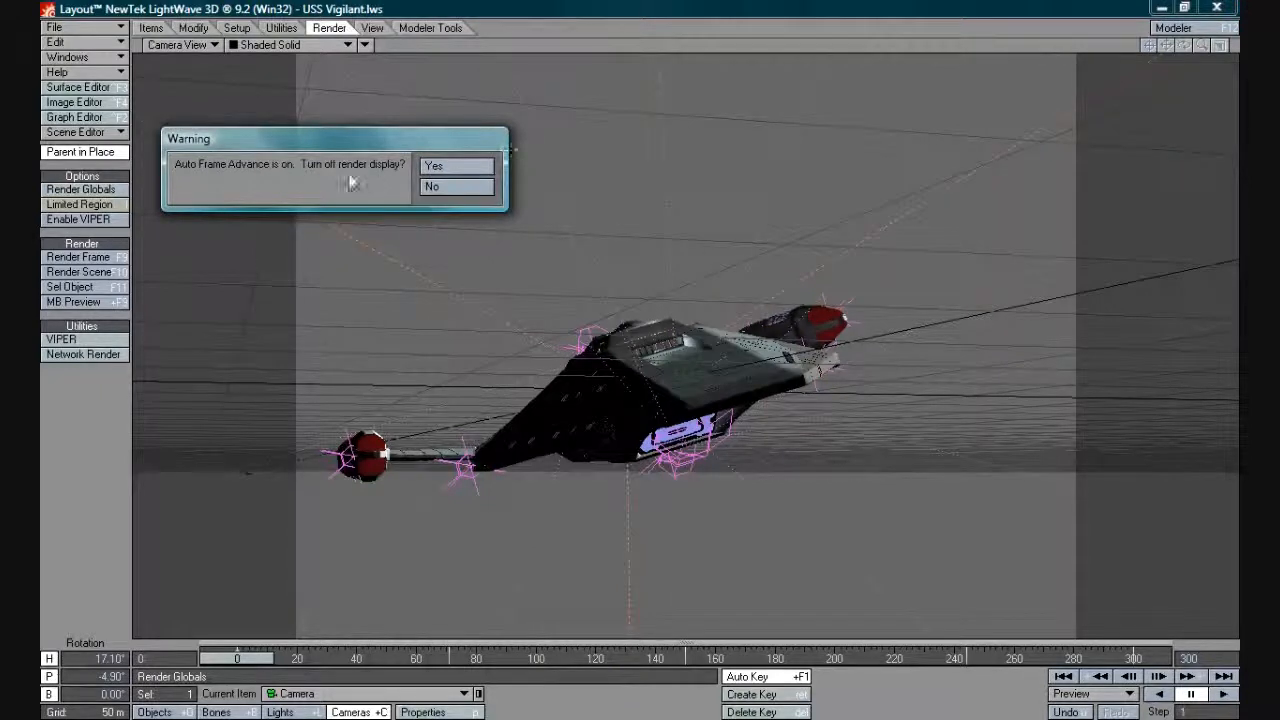
{"action": "mouse_move", "coordinate": [456, 165]}
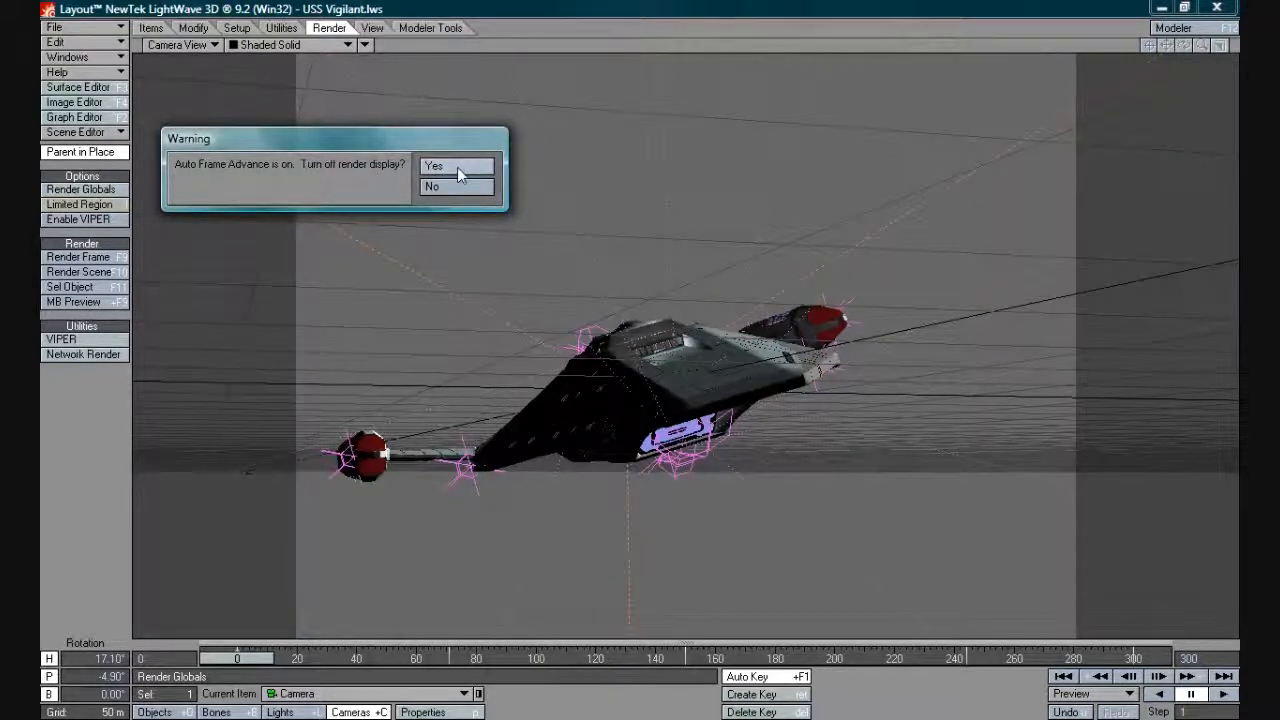
{"action": "left_click", "coordinate": [433, 165]}
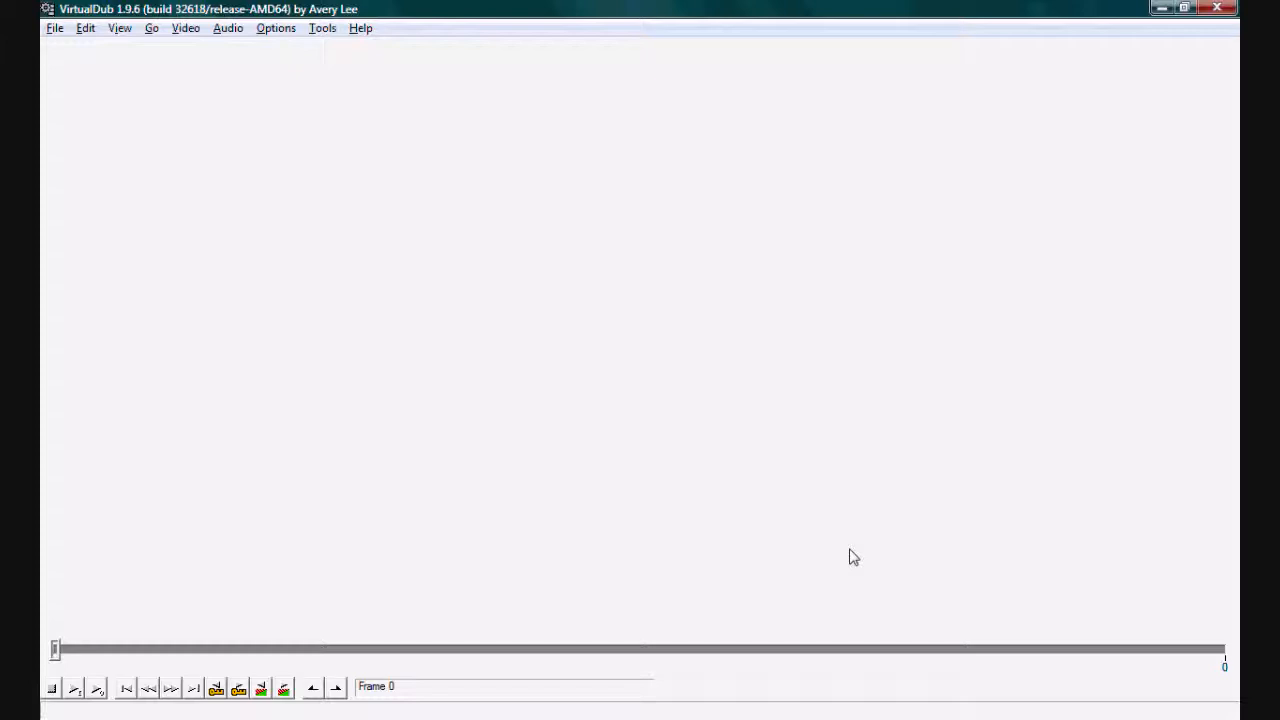
{"action": "mouse_move", "coordinate": [836, 510]}
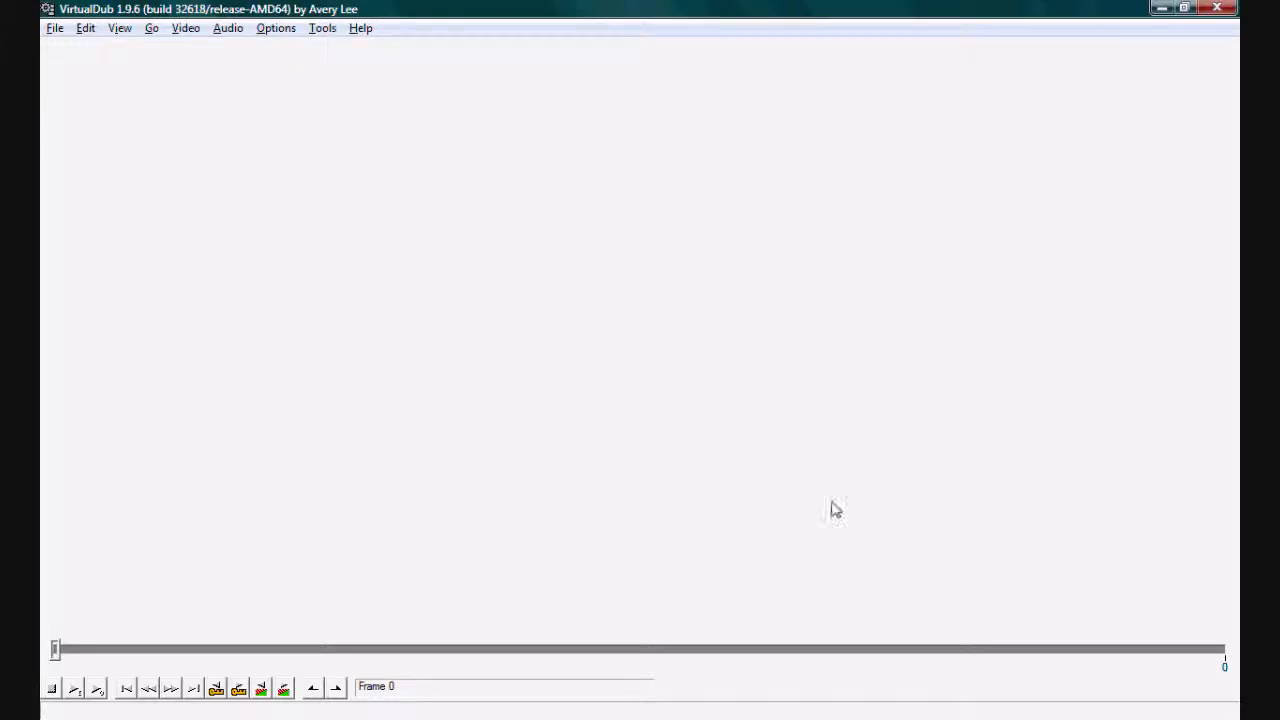
{"action": "mouse_move", "coordinate": [687, 408]}
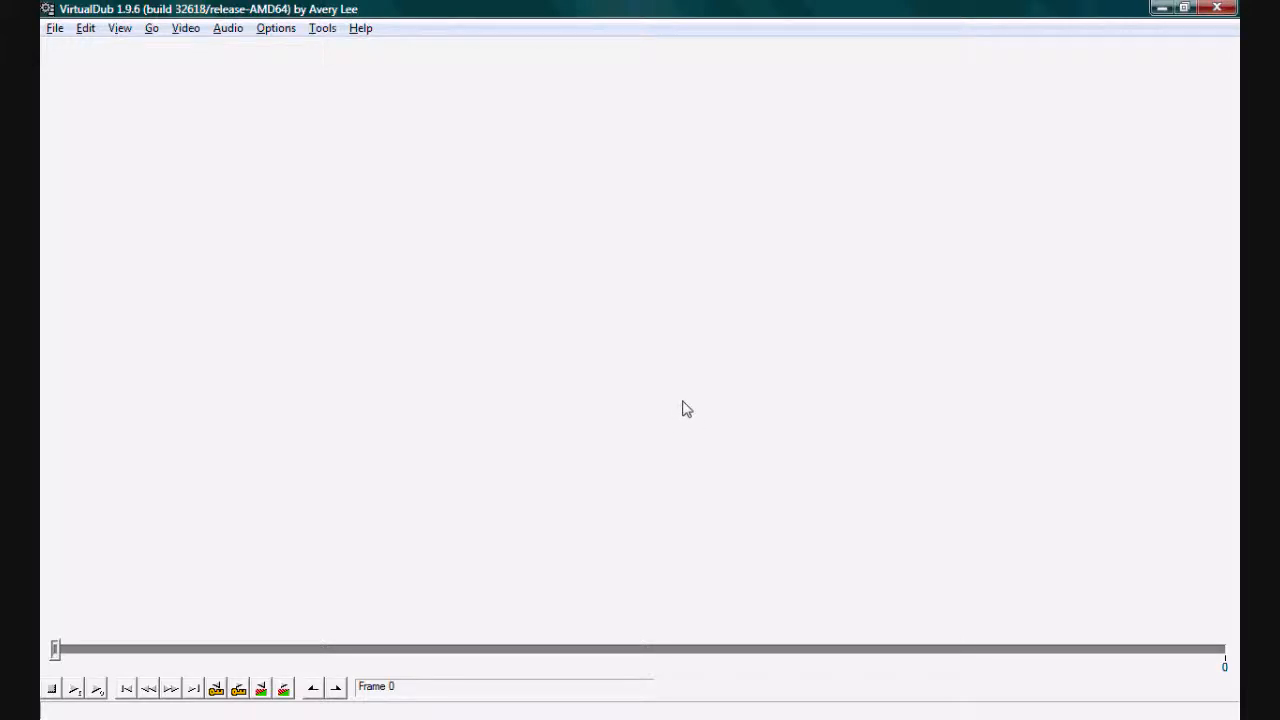
{"action": "mouse_move", "coordinate": [617, 395]}
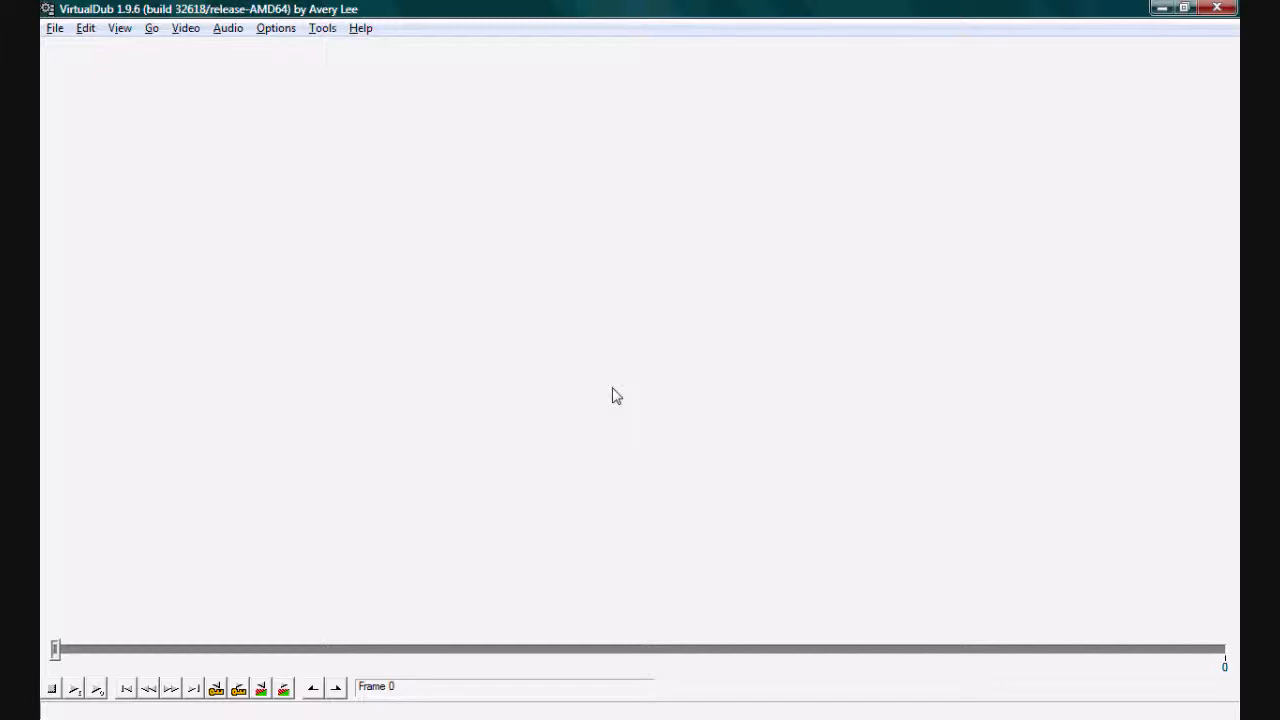
{"action": "mouse_move", "coordinate": [444, 318]}
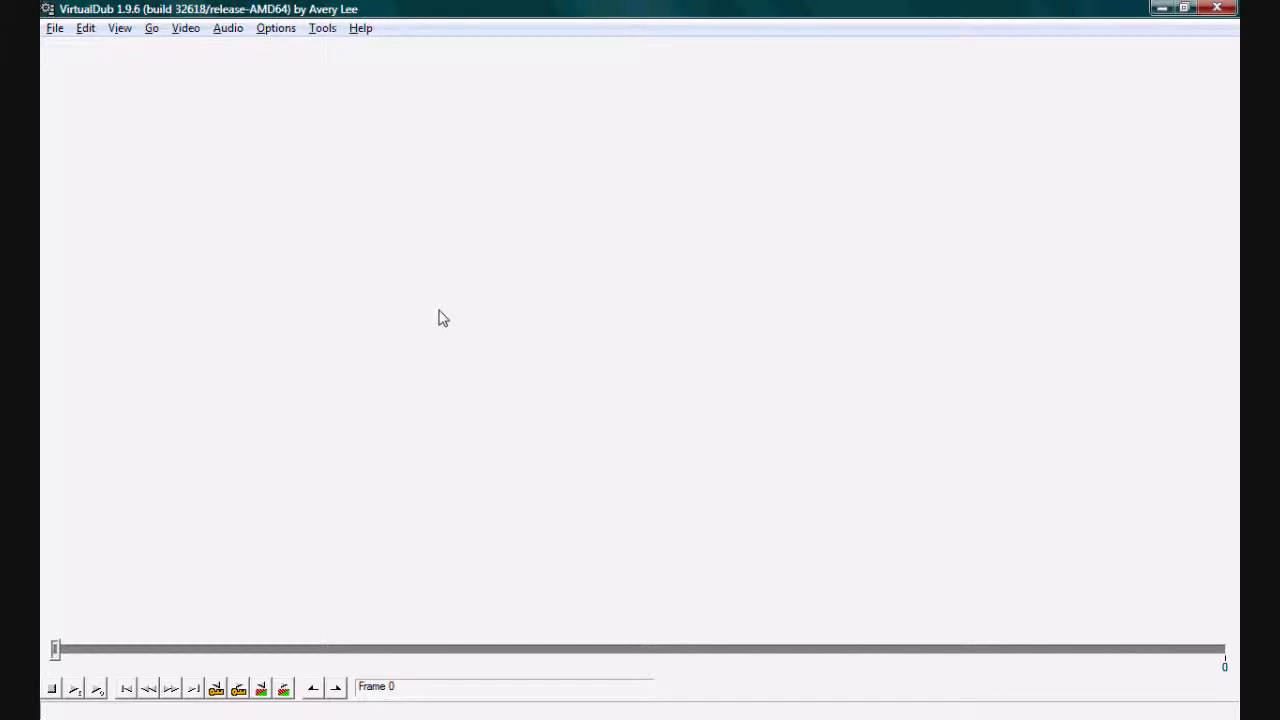
Open VirtualDub's File menu in the empty workspace
{"action": "left_click", "coordinate": [55, 27]}
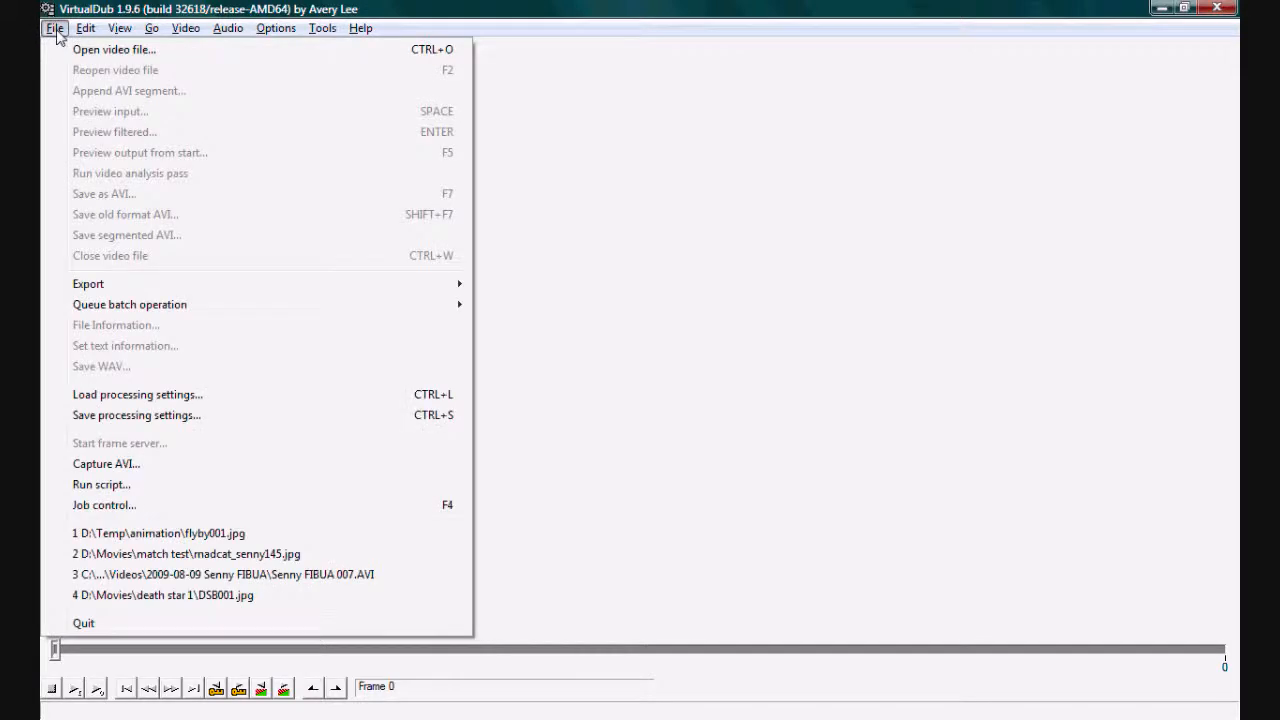
Open flyby001.jpg from the animation folder as the video source
{"action": "left_click", "coordinate": [113, 49]}
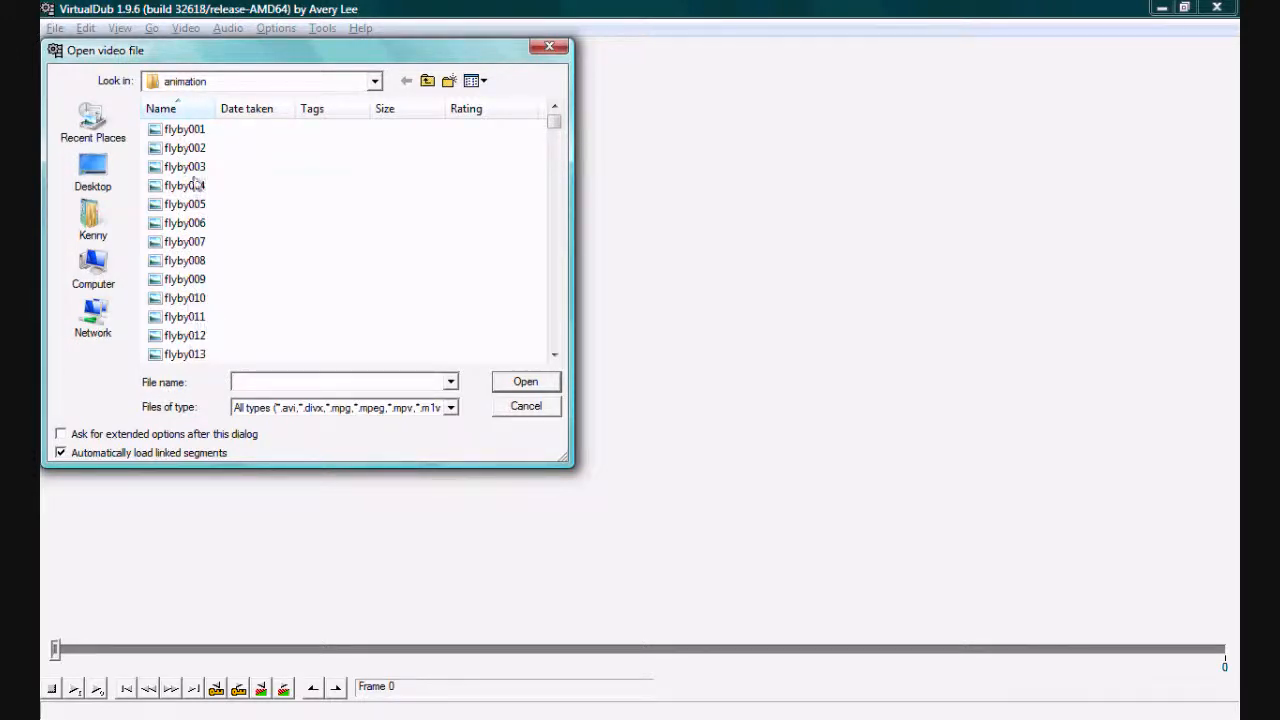
{"action": "left_click", "coordinate": [184, 128]}
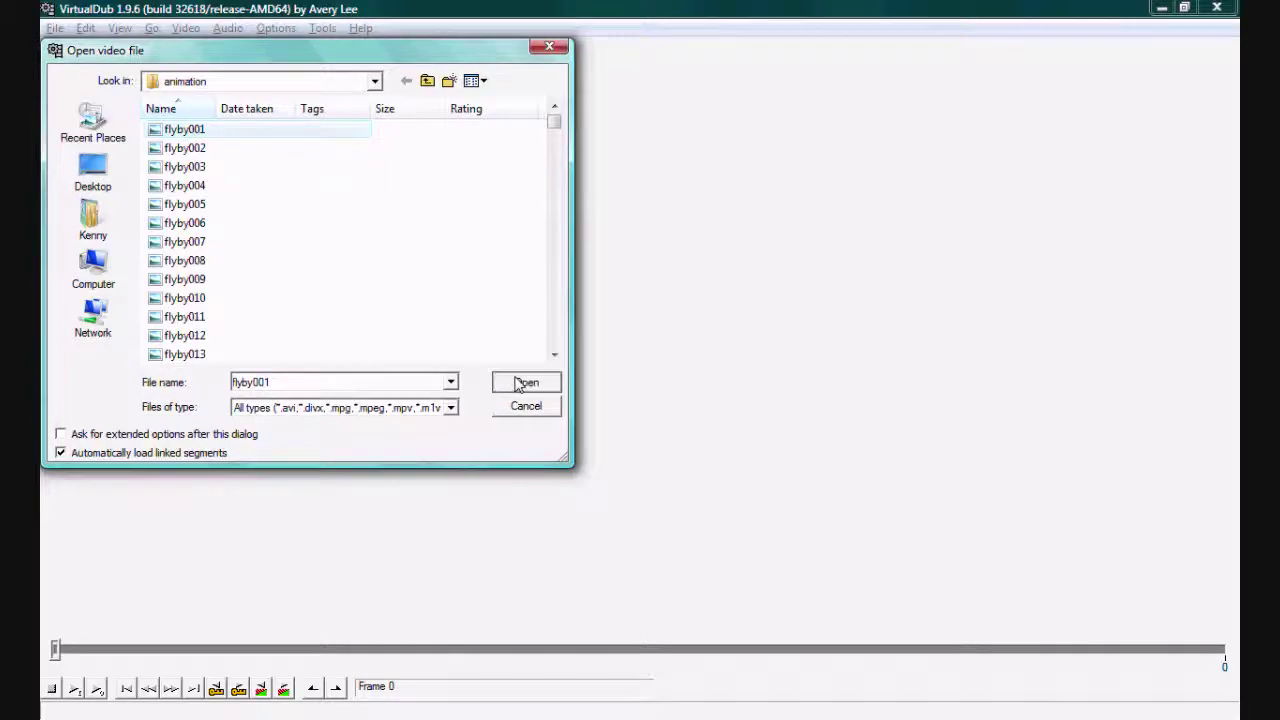
{"action": "left_click", "coordinate": [525, 382]}
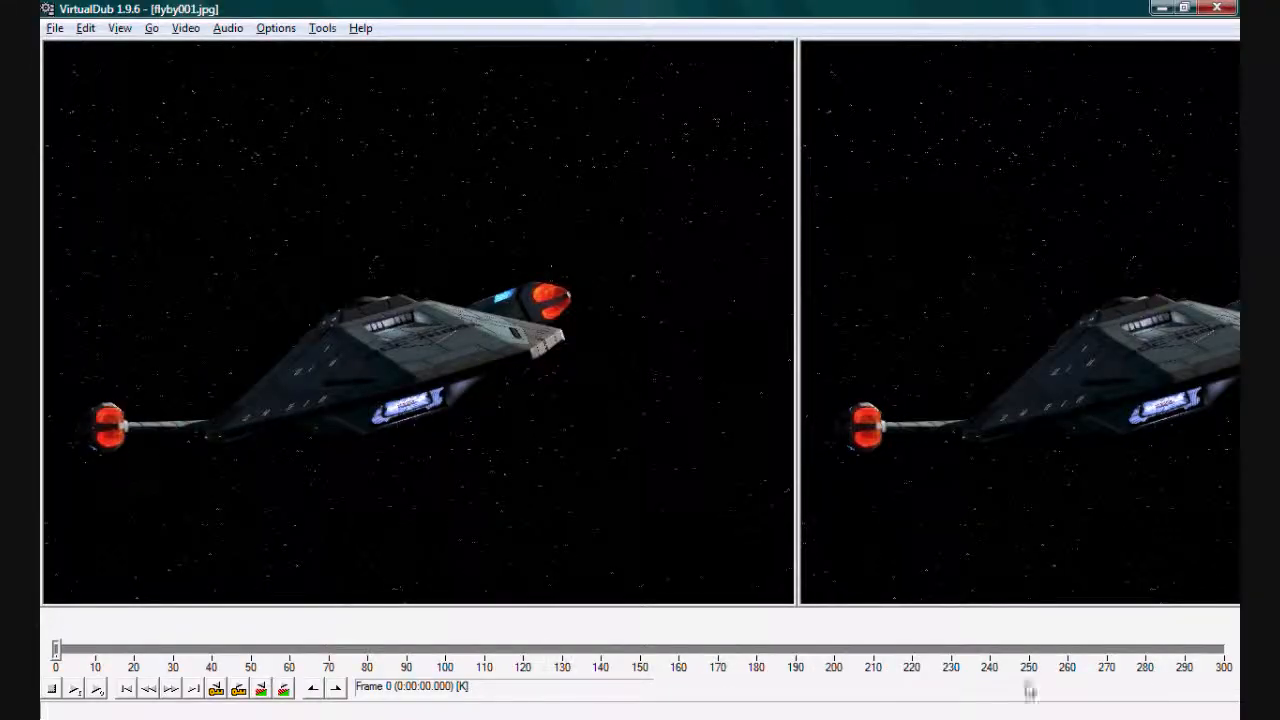
{"action": "mouse_move", "coordinate": [258, 626]}
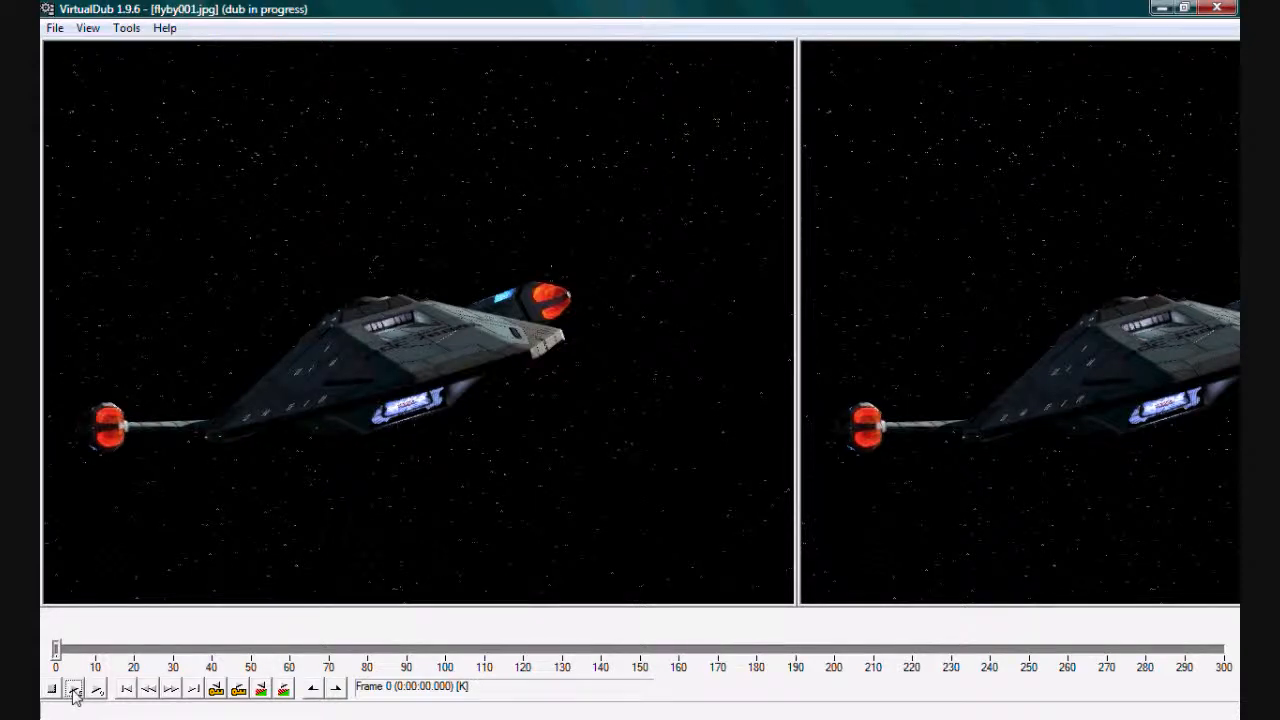
Scrub the flyby sequence through to frame 299, then open the Audio menu
{"action": "left_click_drag", "start_coordinate": [55, 648], "coordinate": [238, 648]}
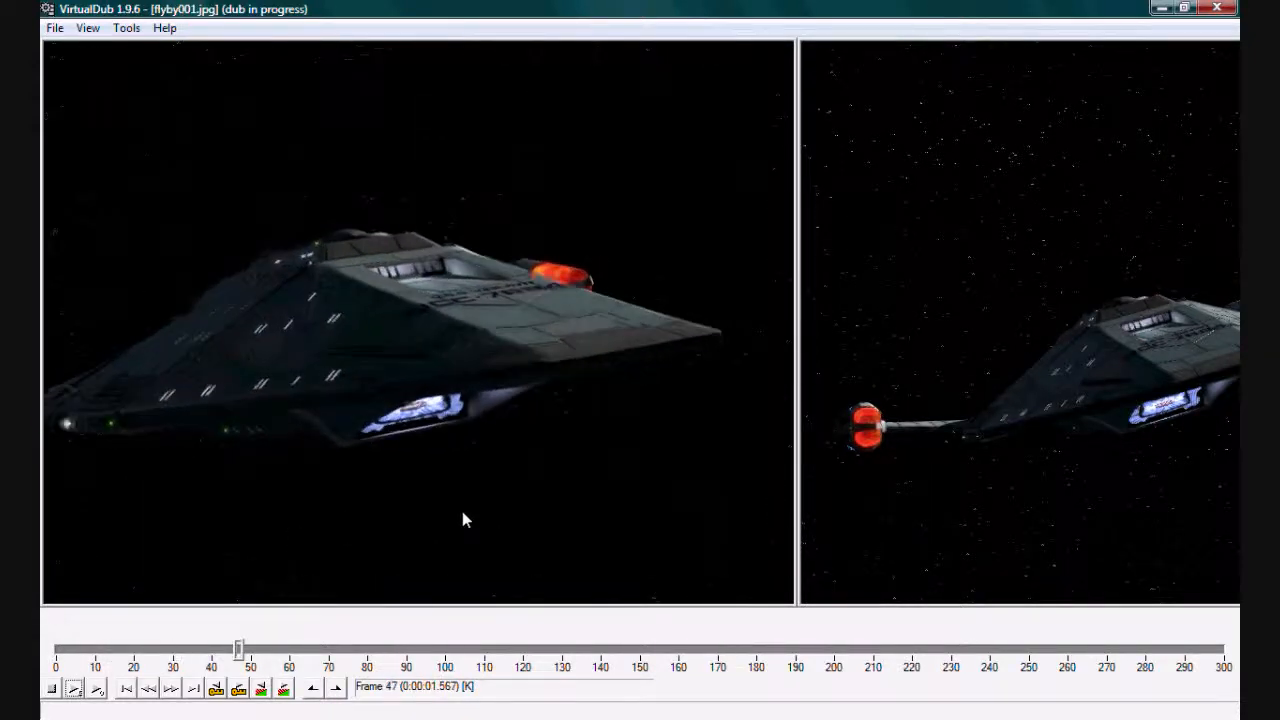
{"action": "left_click_drag", "start_coordinate": [238, 645], "coordinate": [474, 645]}
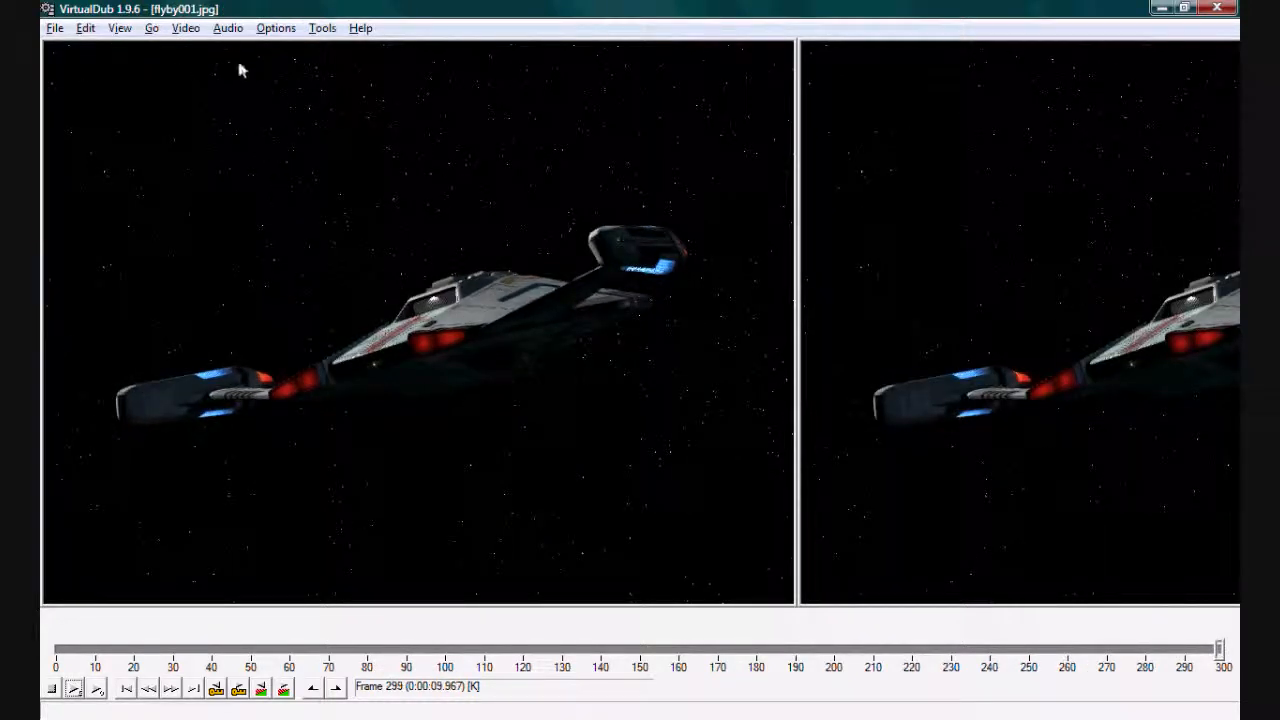
{"action": "left_click", "coordinate": [228, 27]}
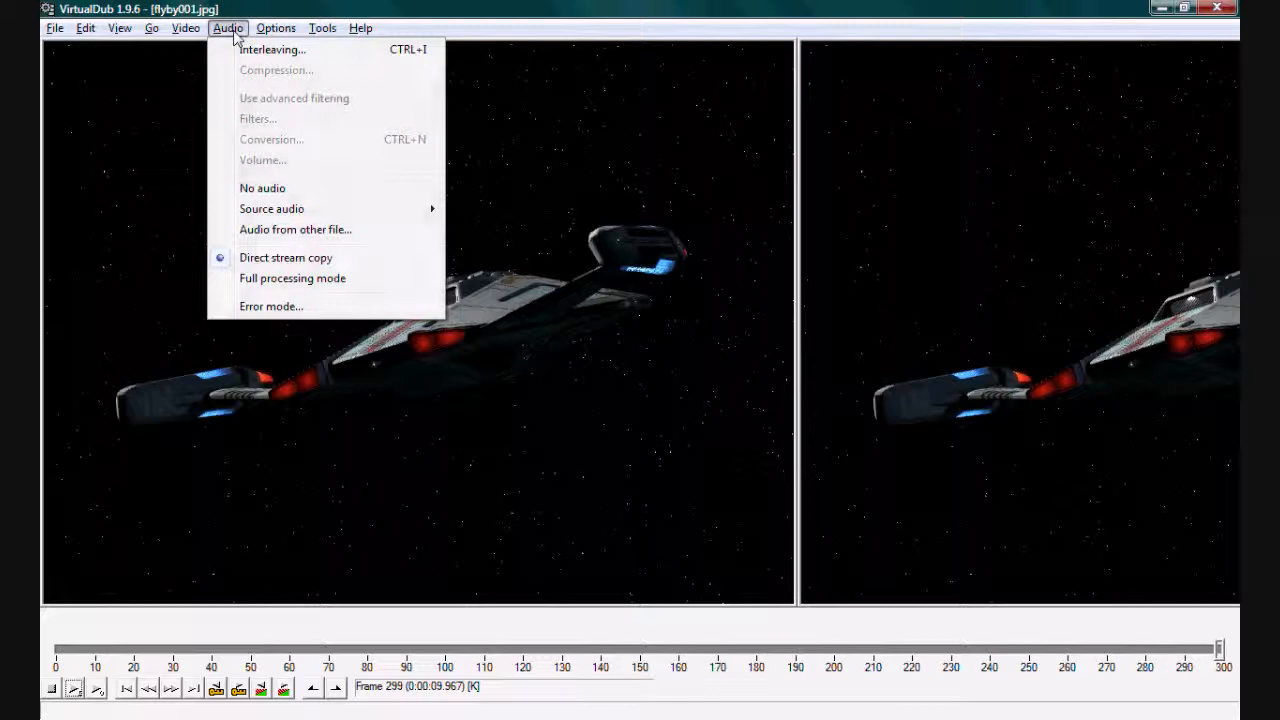
Choose Video > Compression to list the available codecs
{"action": "left_click", "coordinate": [185, 27]}
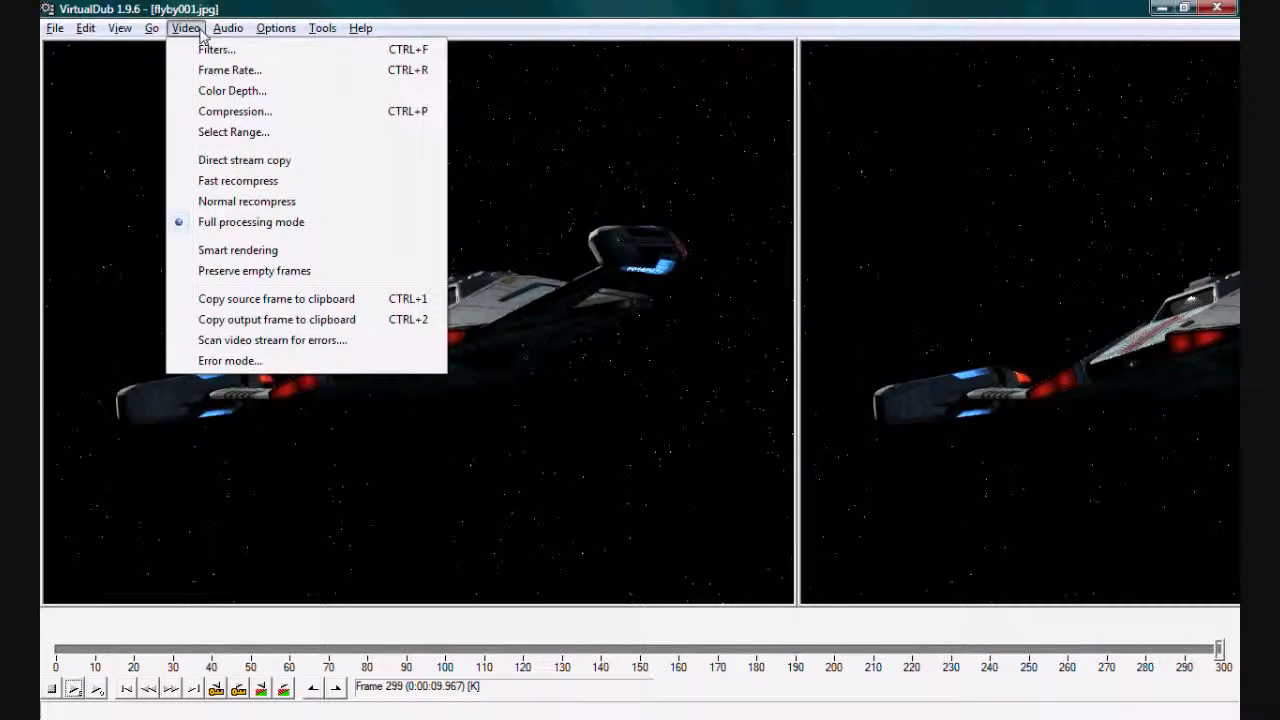
{"action": "mouse_move", "coordinate": [188, 37]}
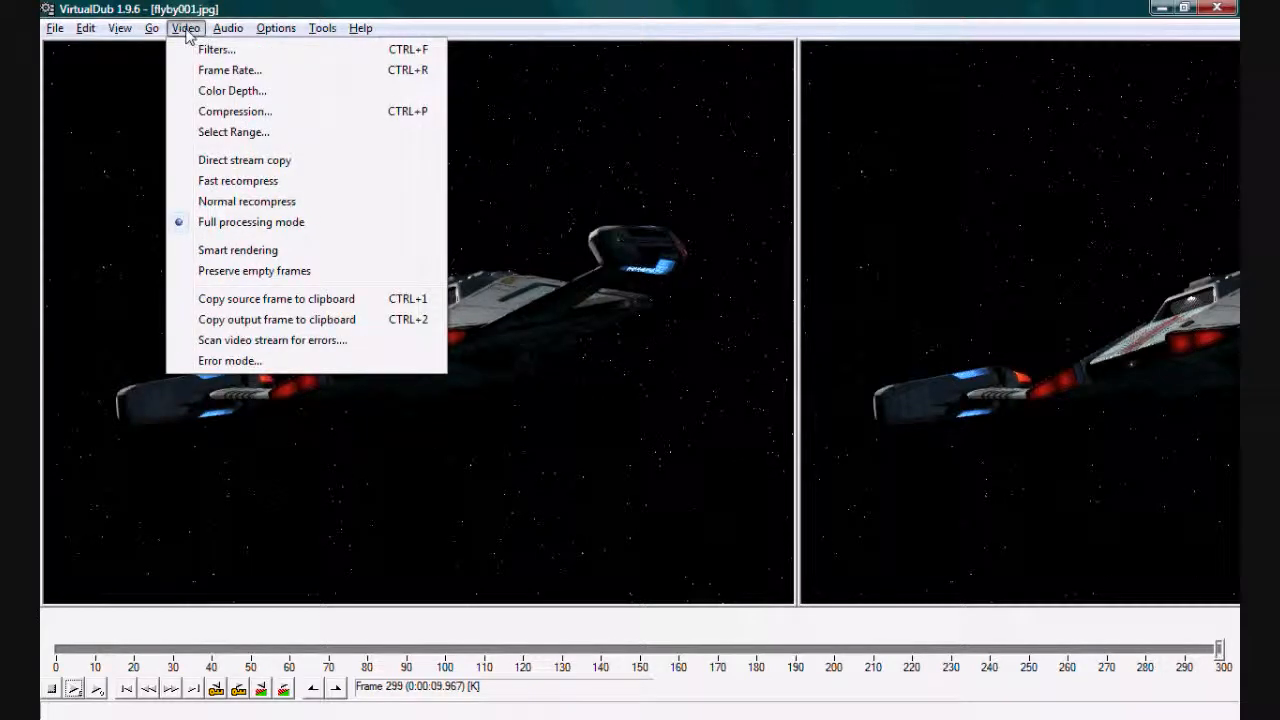
{"action": "mouse_move", "coordinate": [233, 131]}
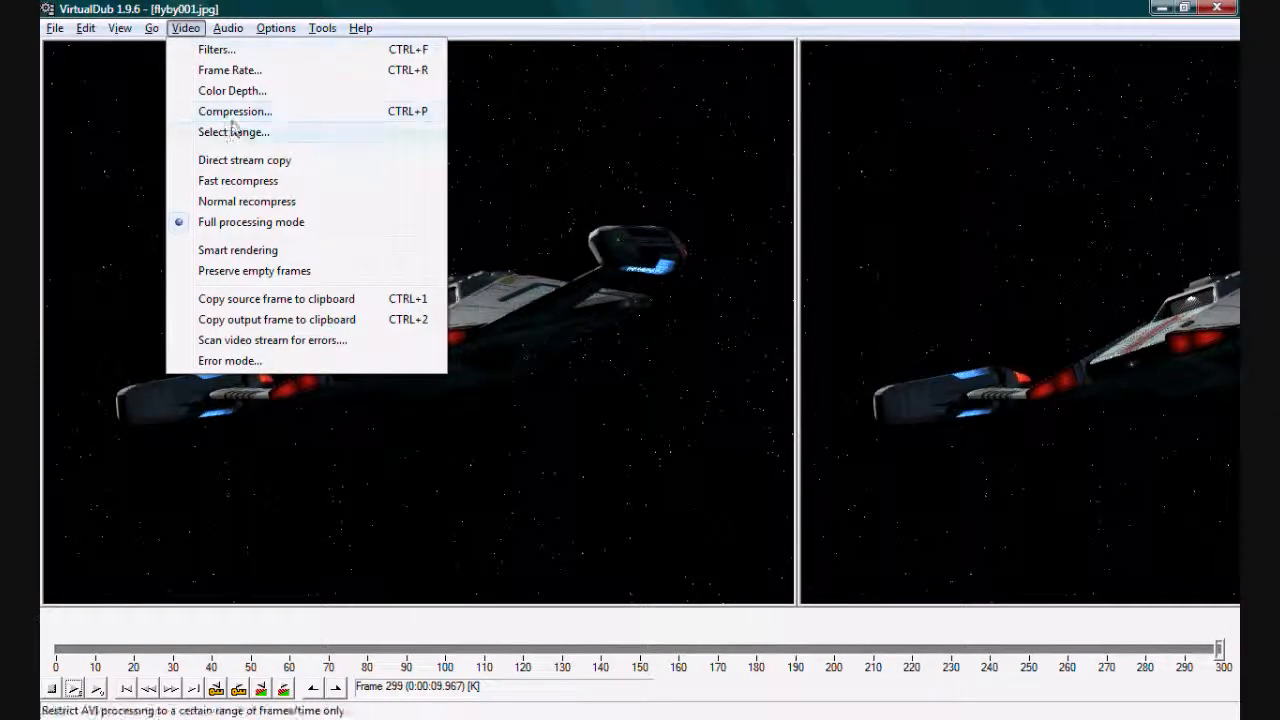
{"action": "left_click", "coordinate": [234, 111]}
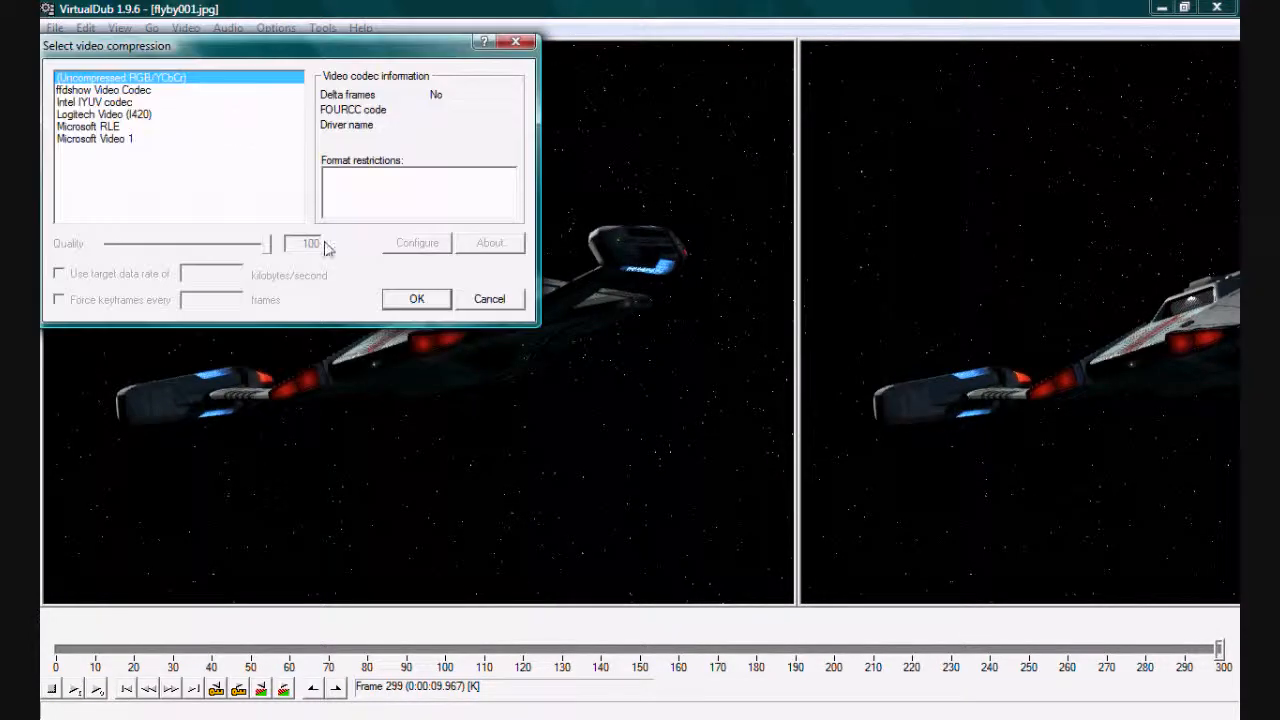
{"action": "mouse_move", "coordinate": [295, 228]}
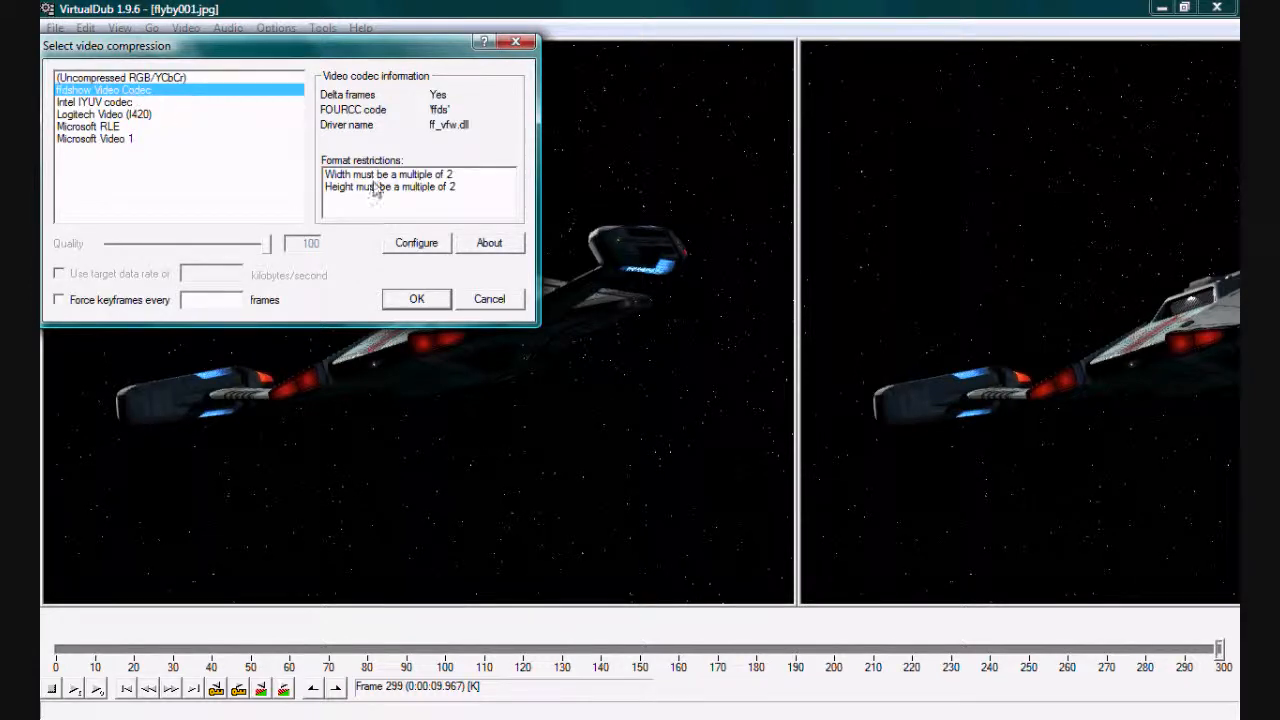
Select ffdshow Video Codec with MPEG-4 encoder and DIVX FOURCC, accepting both dialogs
{"action": "left_click", "coordinate": [416, 242]}
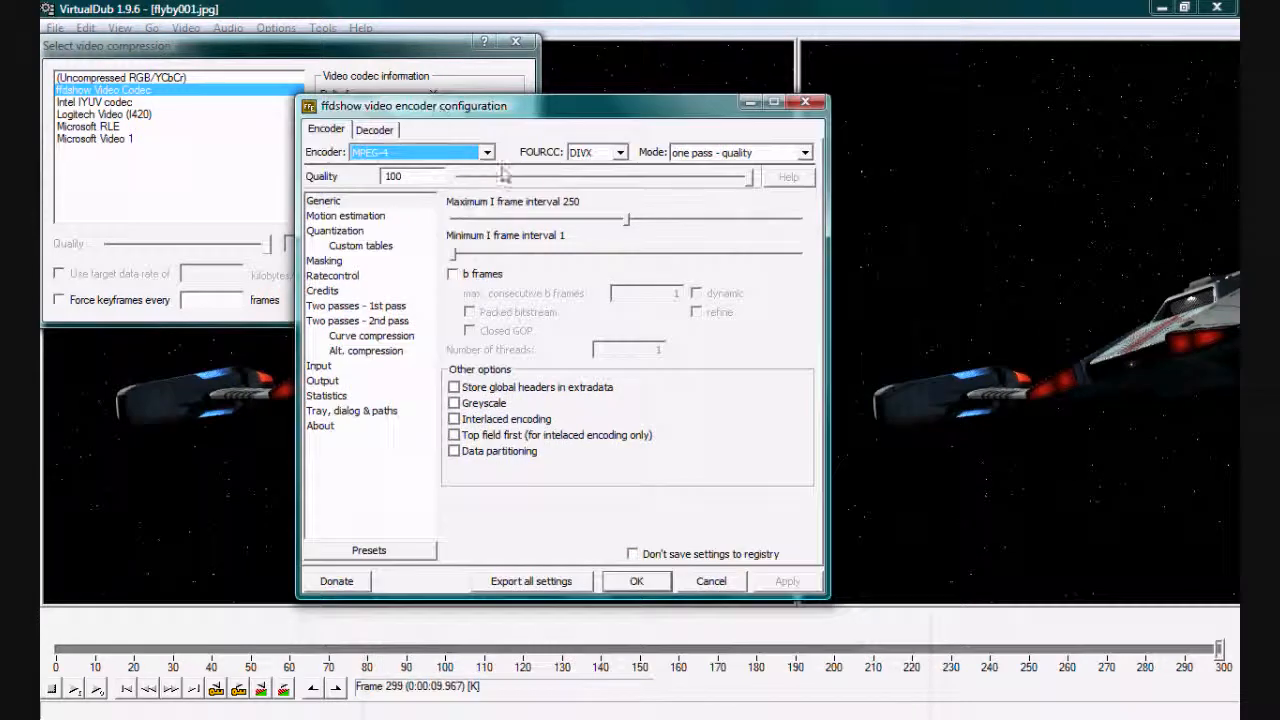
{"action": "left_click", "coordinate": [614, 152]}
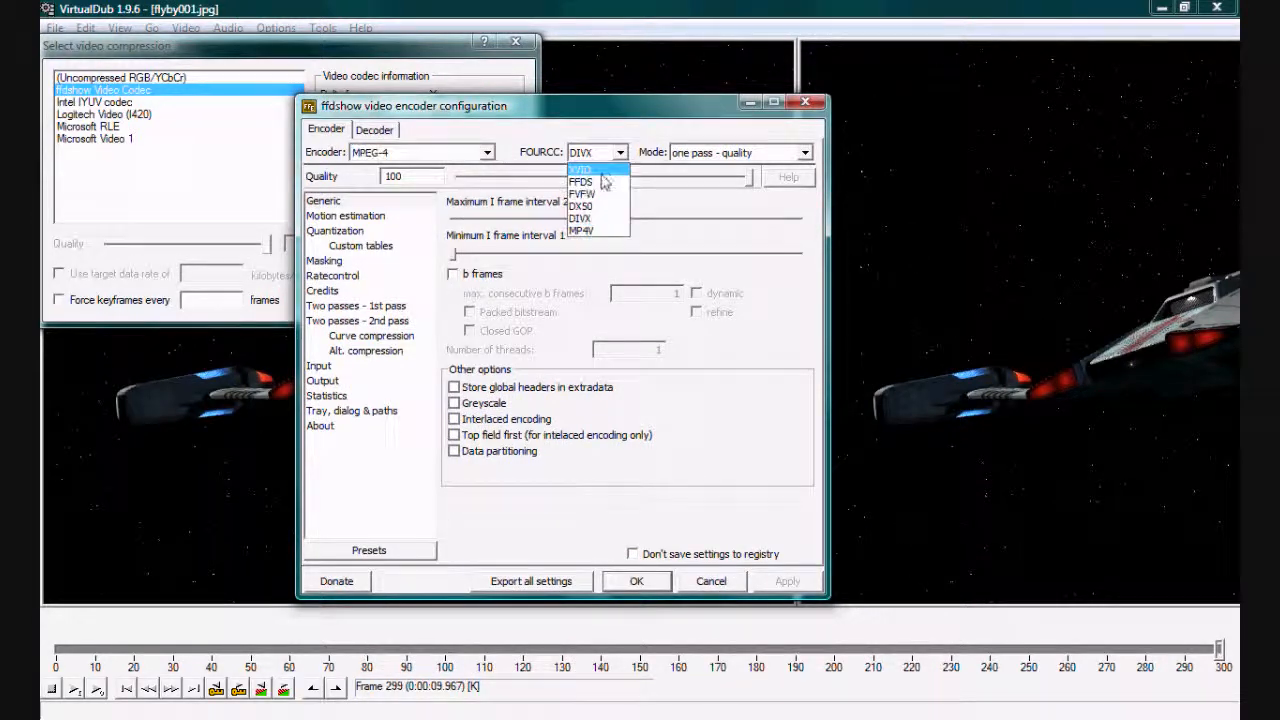
{"action": "left_click", "coordinate": [581, 218]}
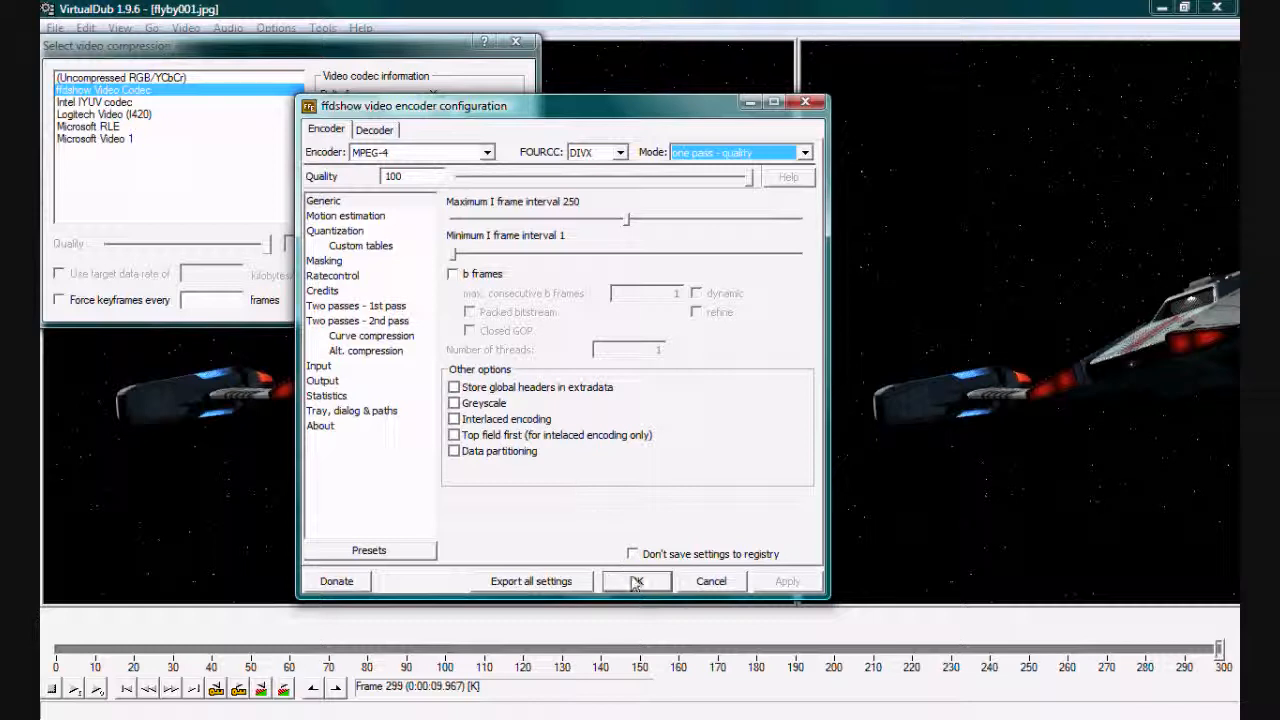
{"action": "left_click", "coordinate": [636, 581]}
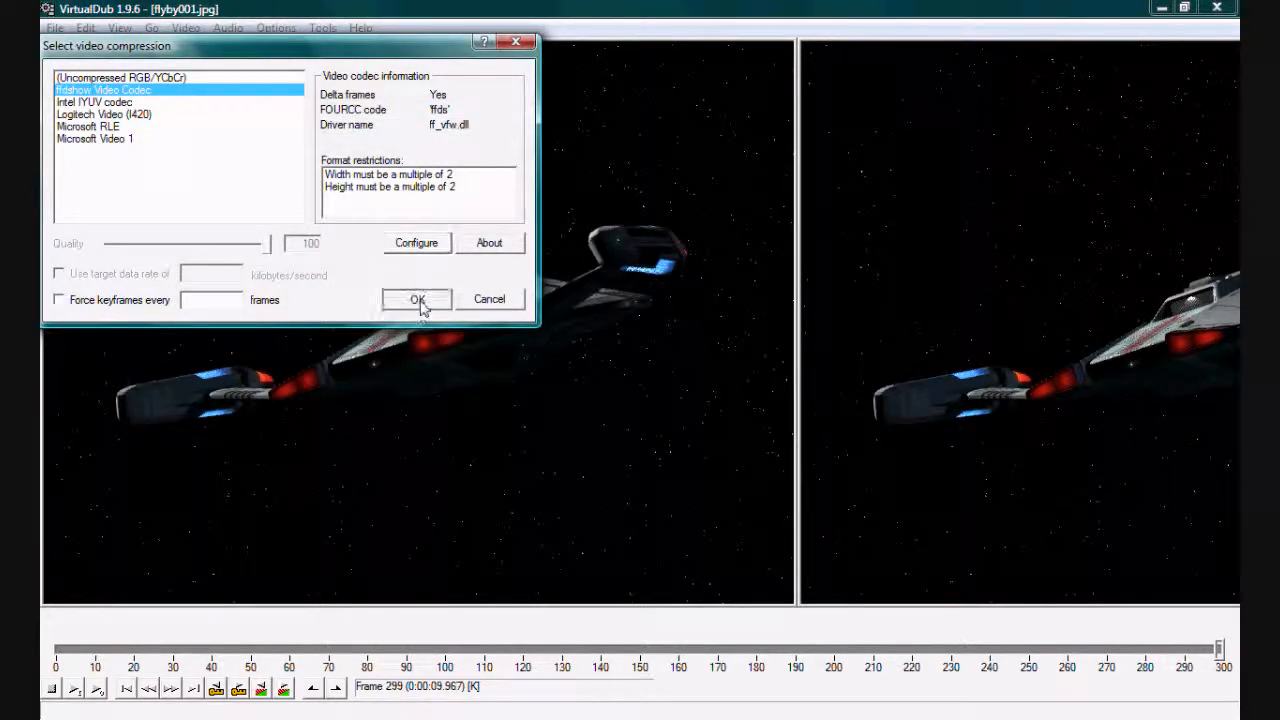
{"action": "left_click", "coordinate": [54, 27]}
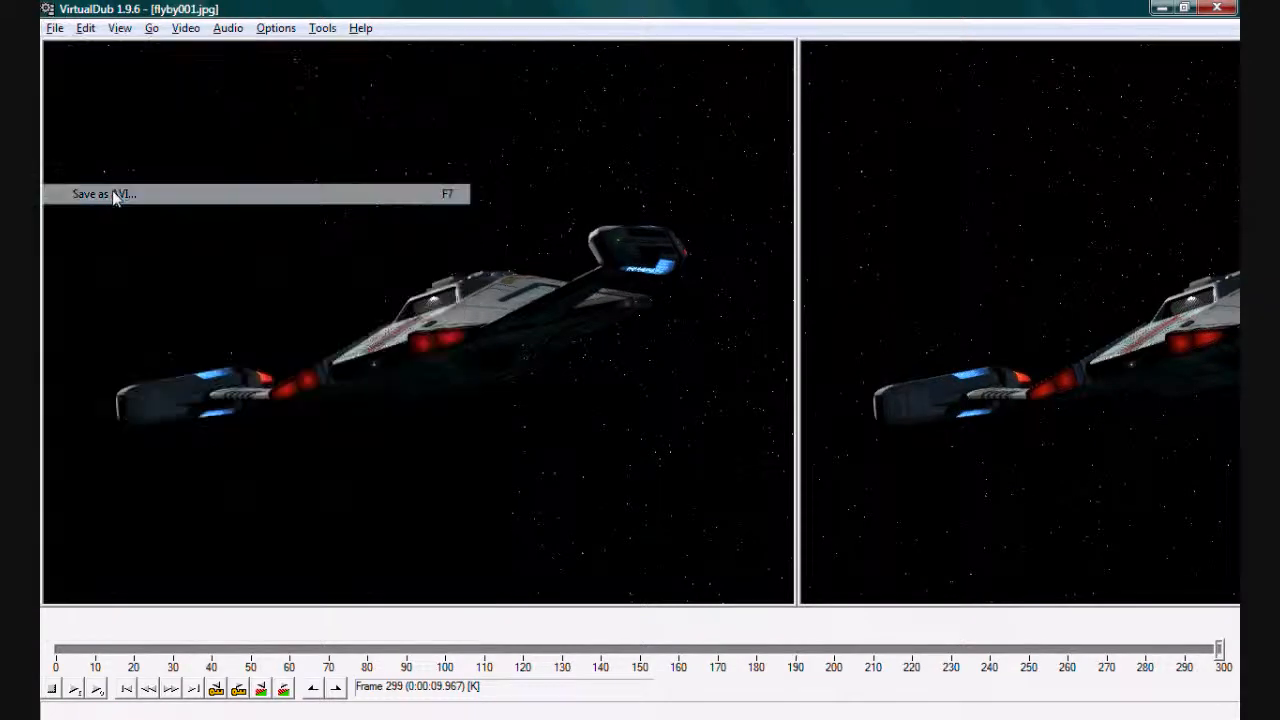
Save the flyby video as flyby001.avi in Videos and let encoding run
{"action": "left_click", "coordinate": [103, 193]}
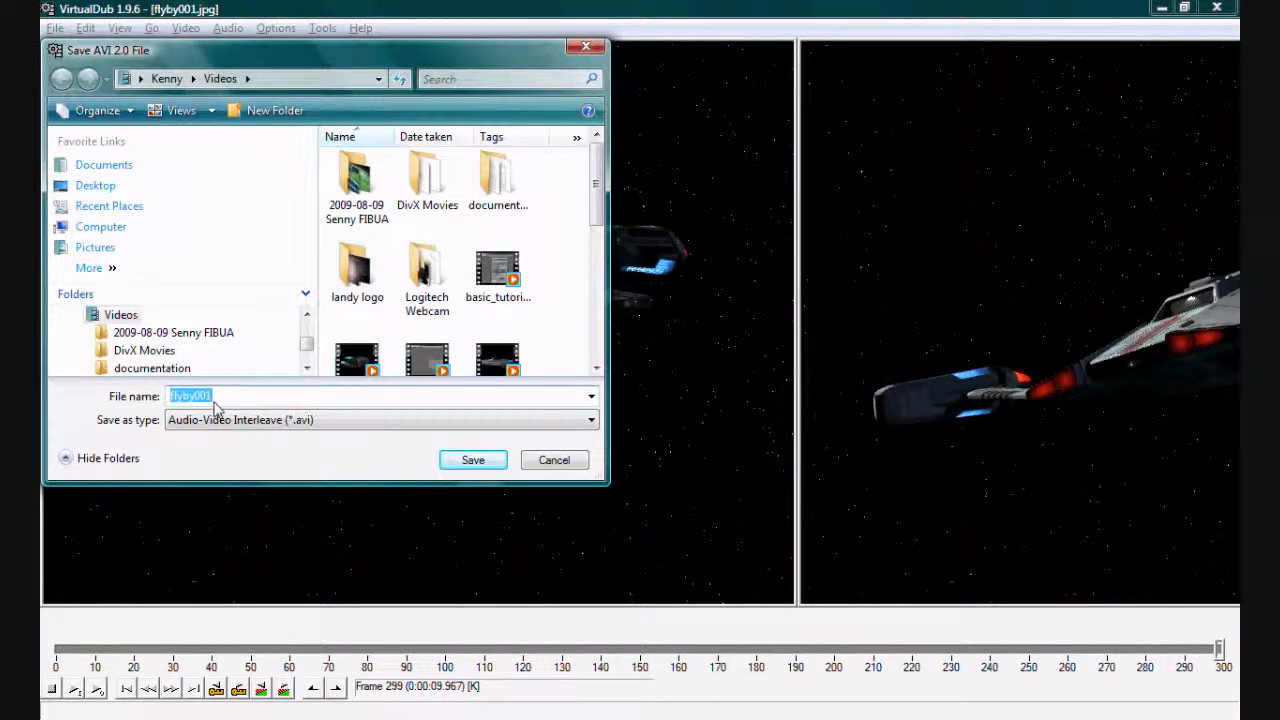
{"action": "left_click", "coordinate": [472, 460]}
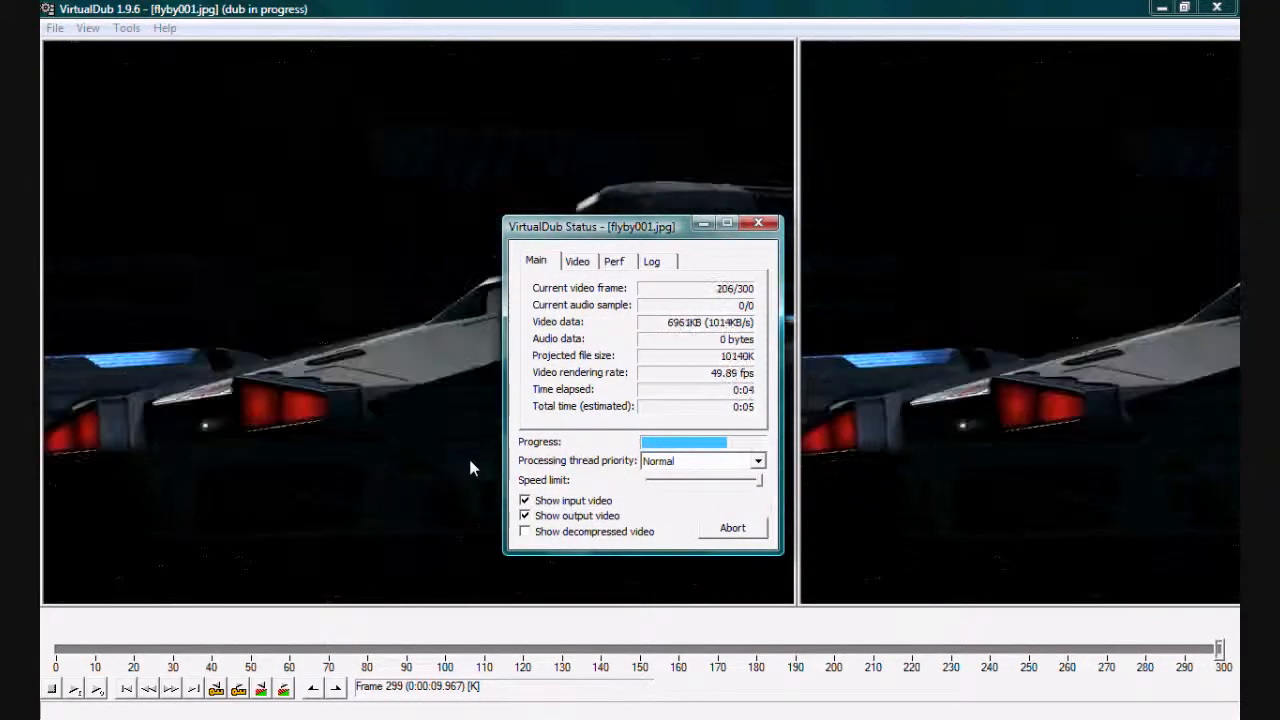
{"action": "left_click", "coordinate": [732, 527]}
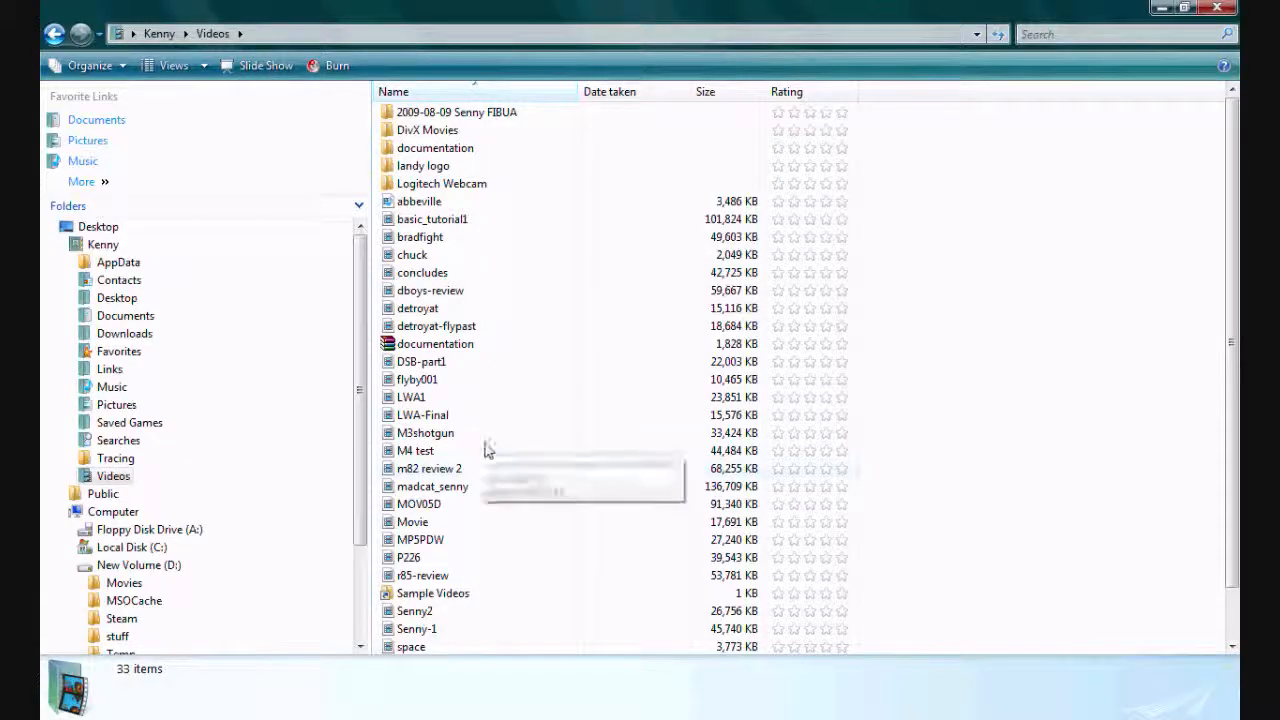
Check flyby001's details (10 s, 800×600, 30 fps, 10.2 MB), then close Explorer
{"action": "left_click", "coordinate": [417, 379]}
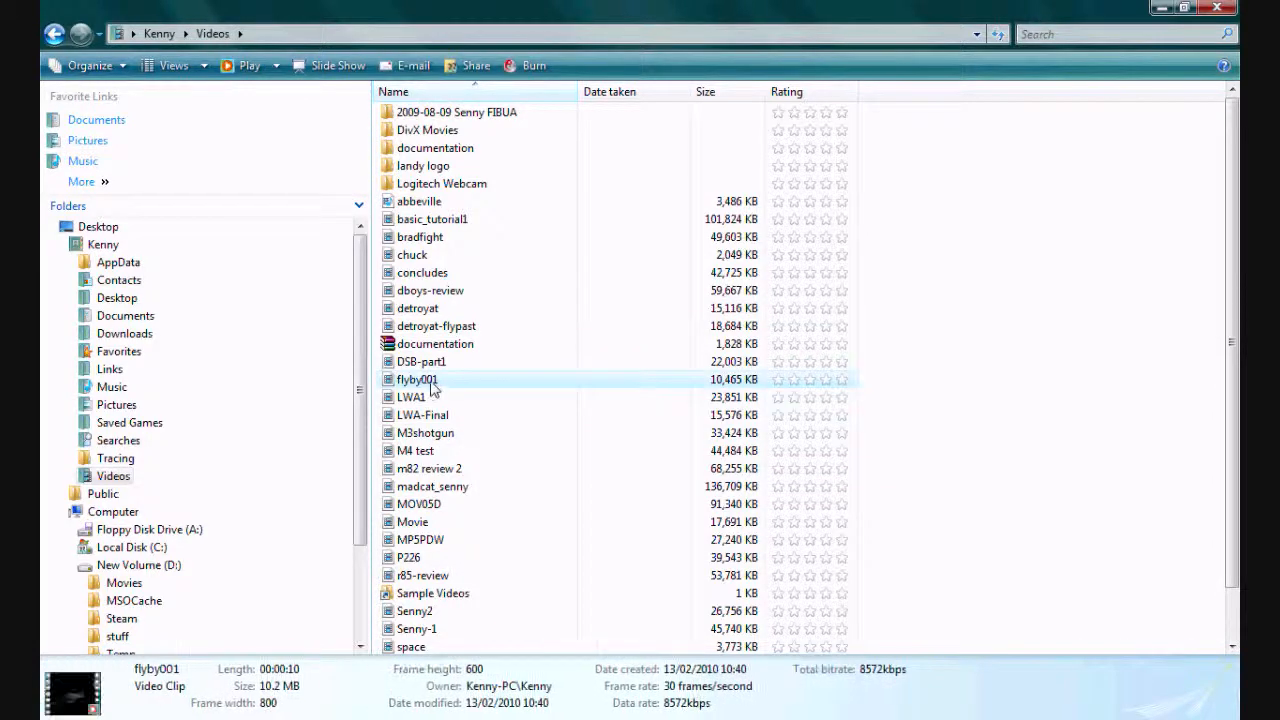
{"action": "double_click", "coordinate": [417, 379]}
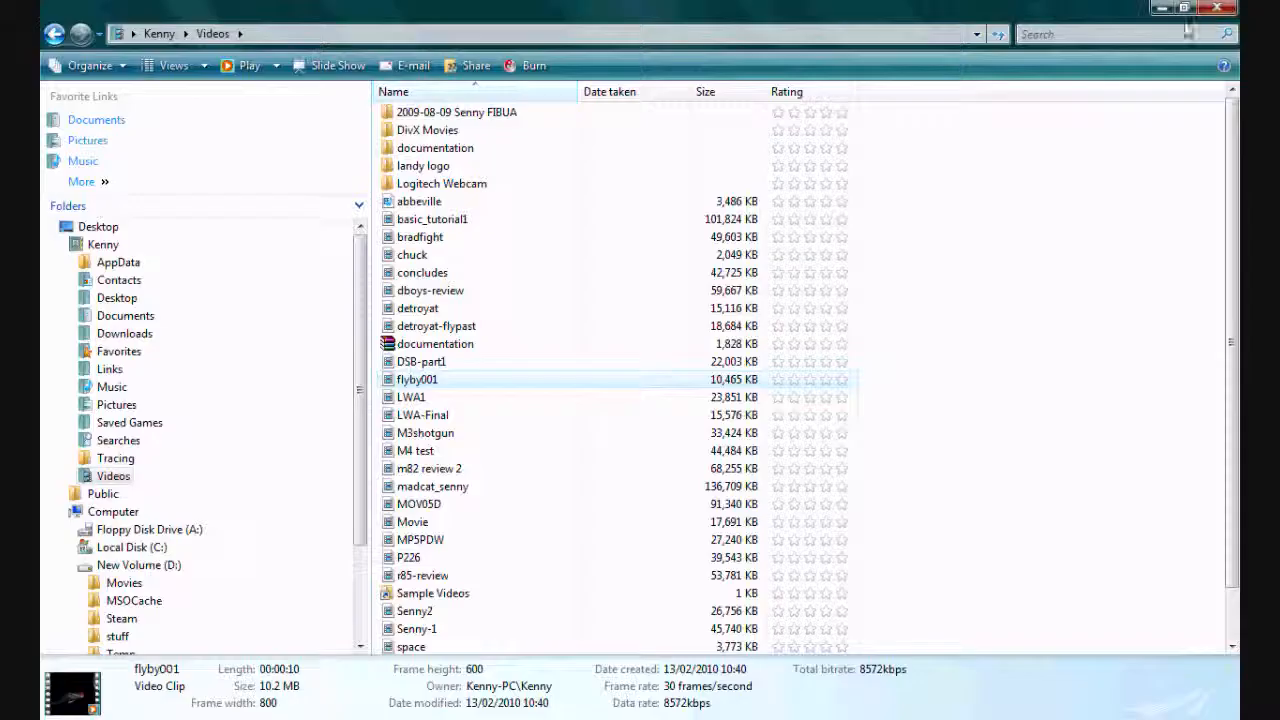
{"action": "mouse_move", "coordinate": [1216, 8]}
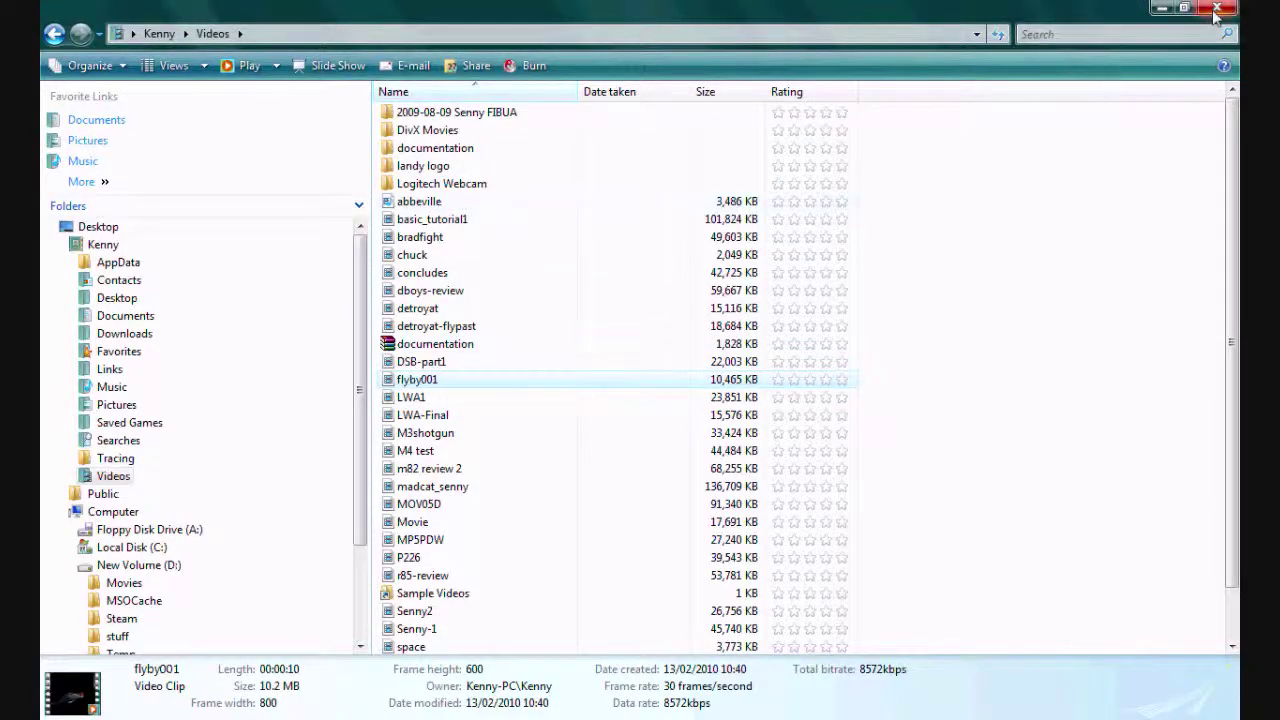
{"action": "double_click", "coordinate": [418, 379]}
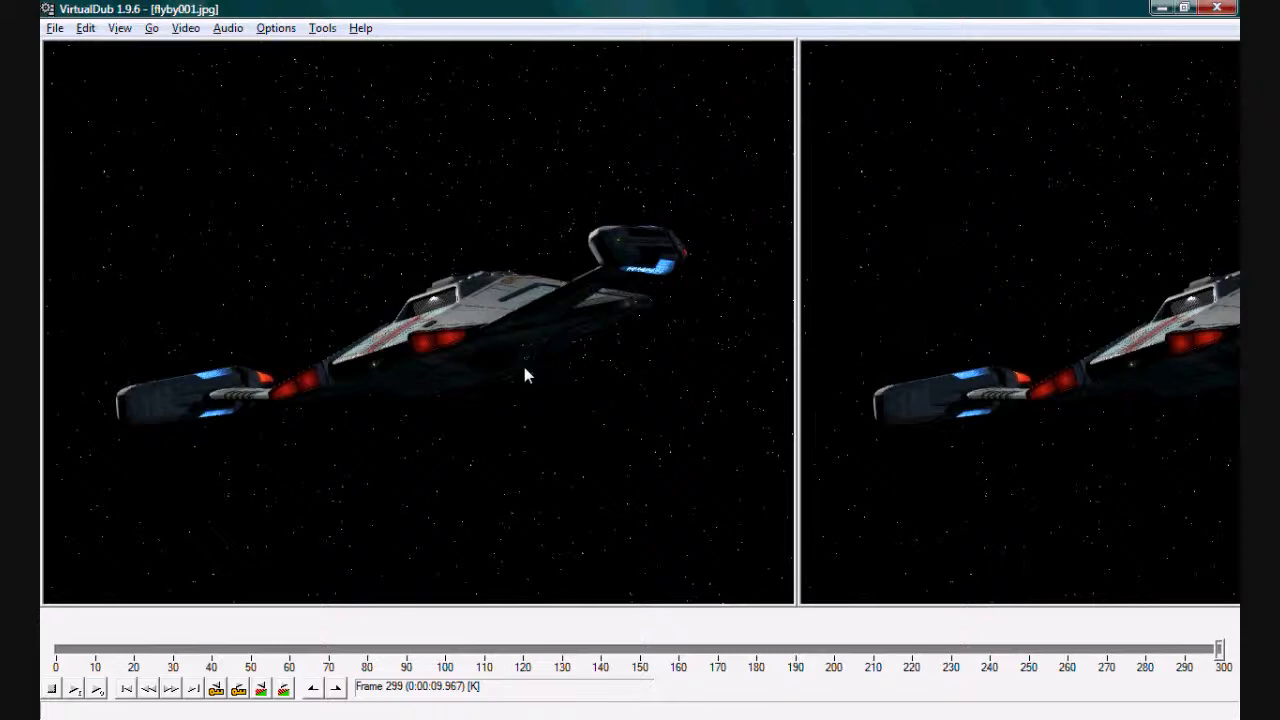
{"action": "mouse_move", "coordinate": [533, 369]}
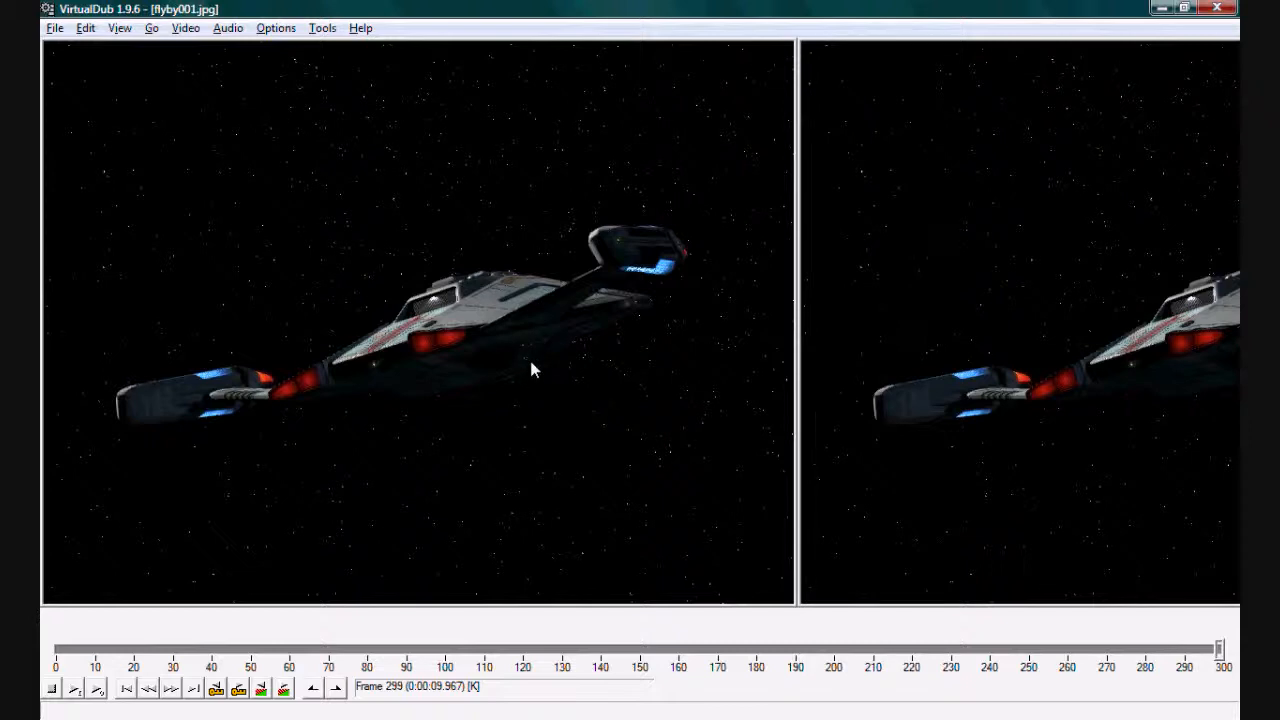
{"action": "mouse_move", "coordinate": [470, 376]}
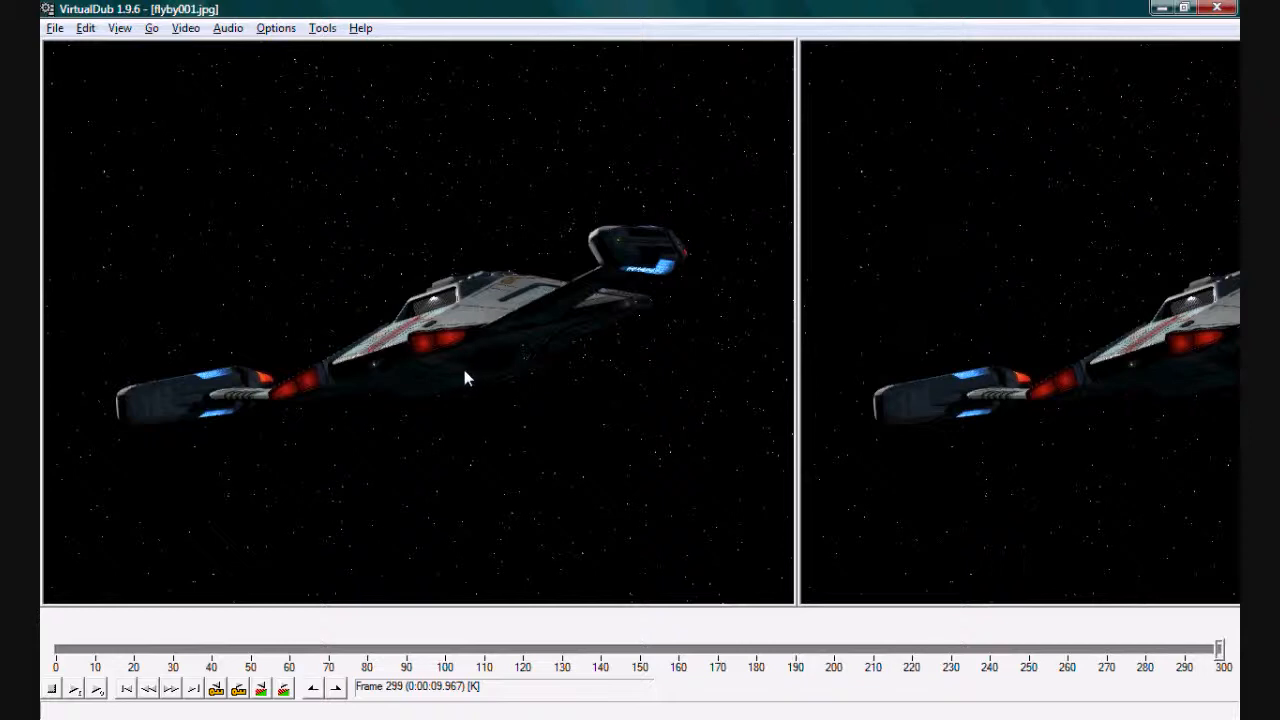
{"action": "mouse_move", "coordinate": [331, 192]}
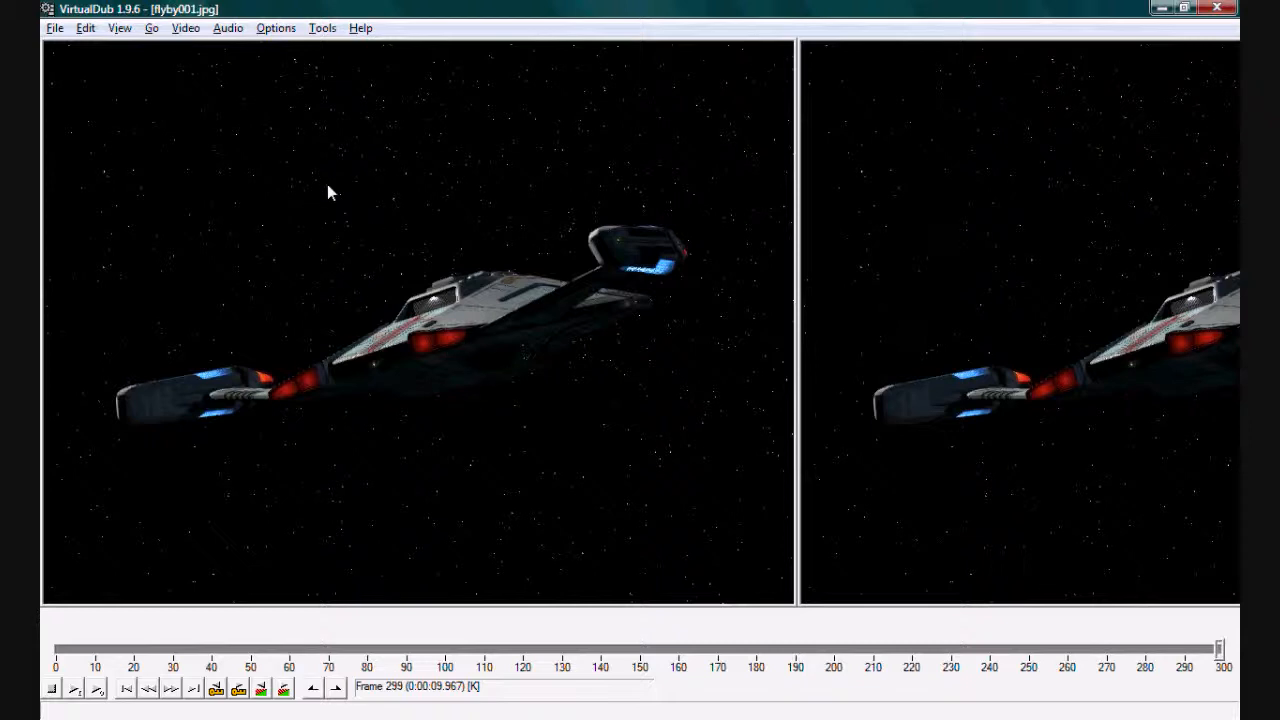
{"action": "mouse_move", "coordinate": [248, 78]}
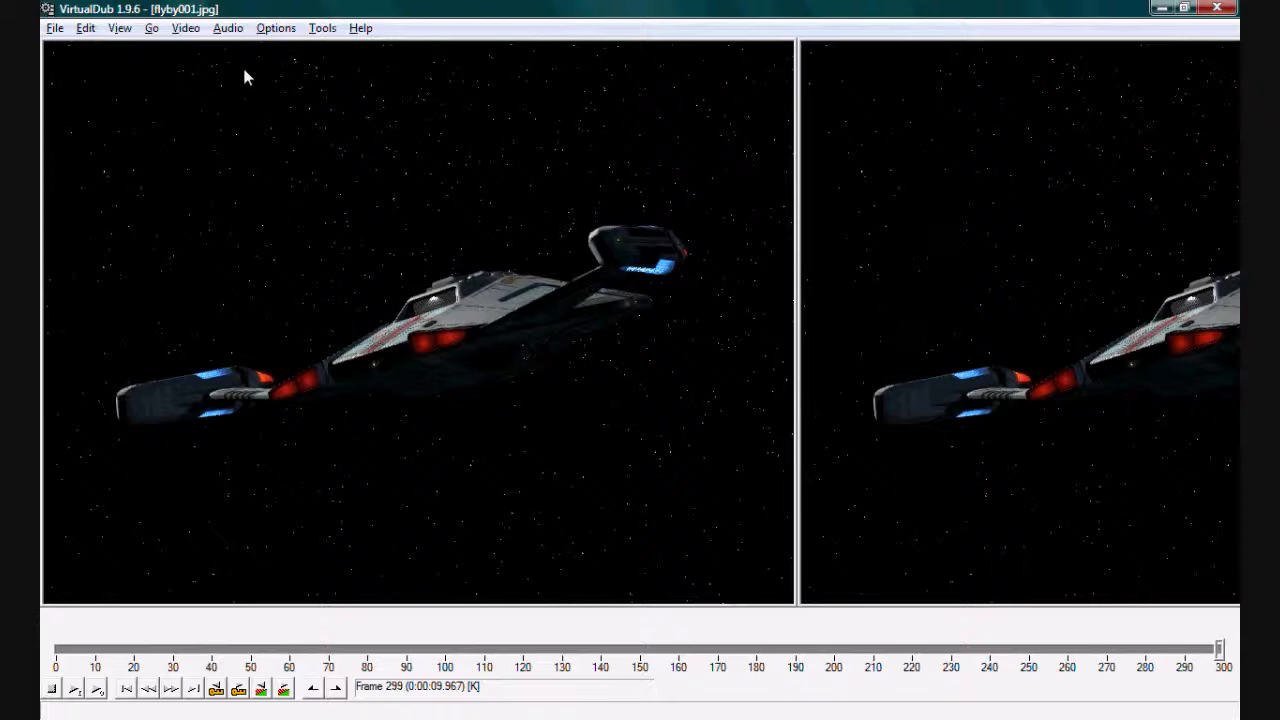
{"action": "mouse_move", "coordinate": [186, 27]}
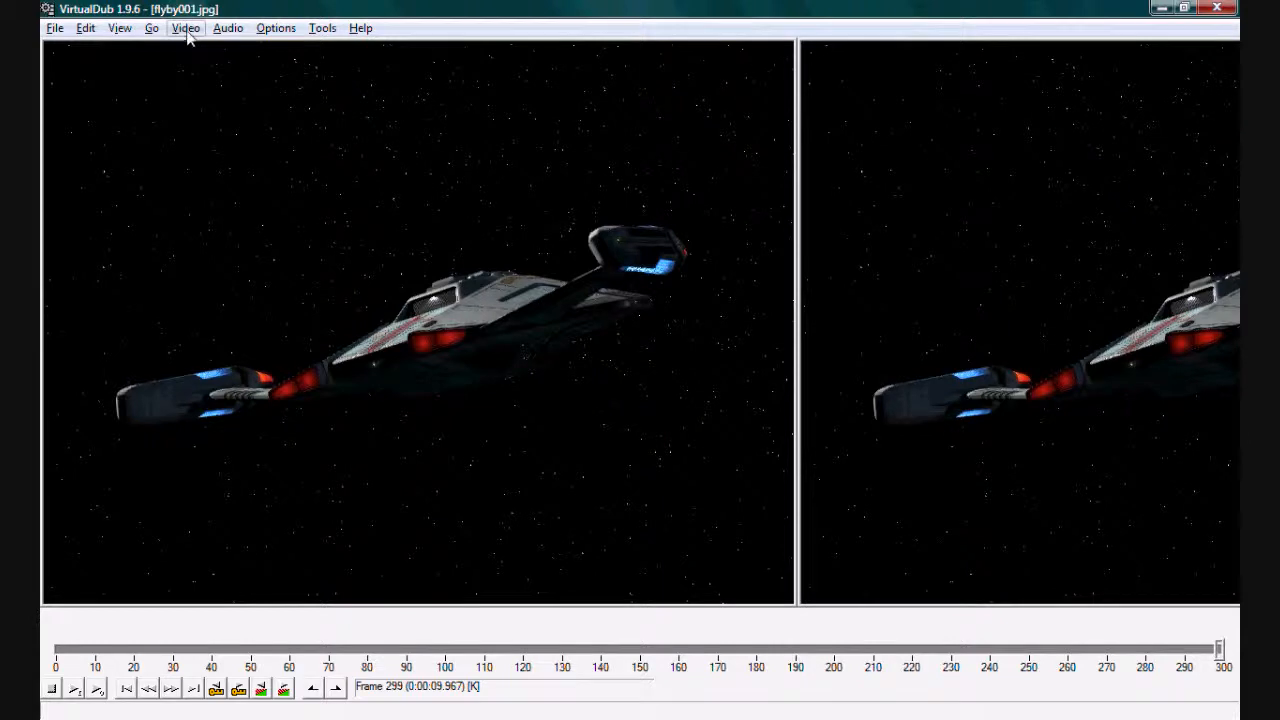
Bring up the video compression chooser, with ffdshow Video Codec highlighted
{"action": "left_click", "coordinate": [186, 27]}
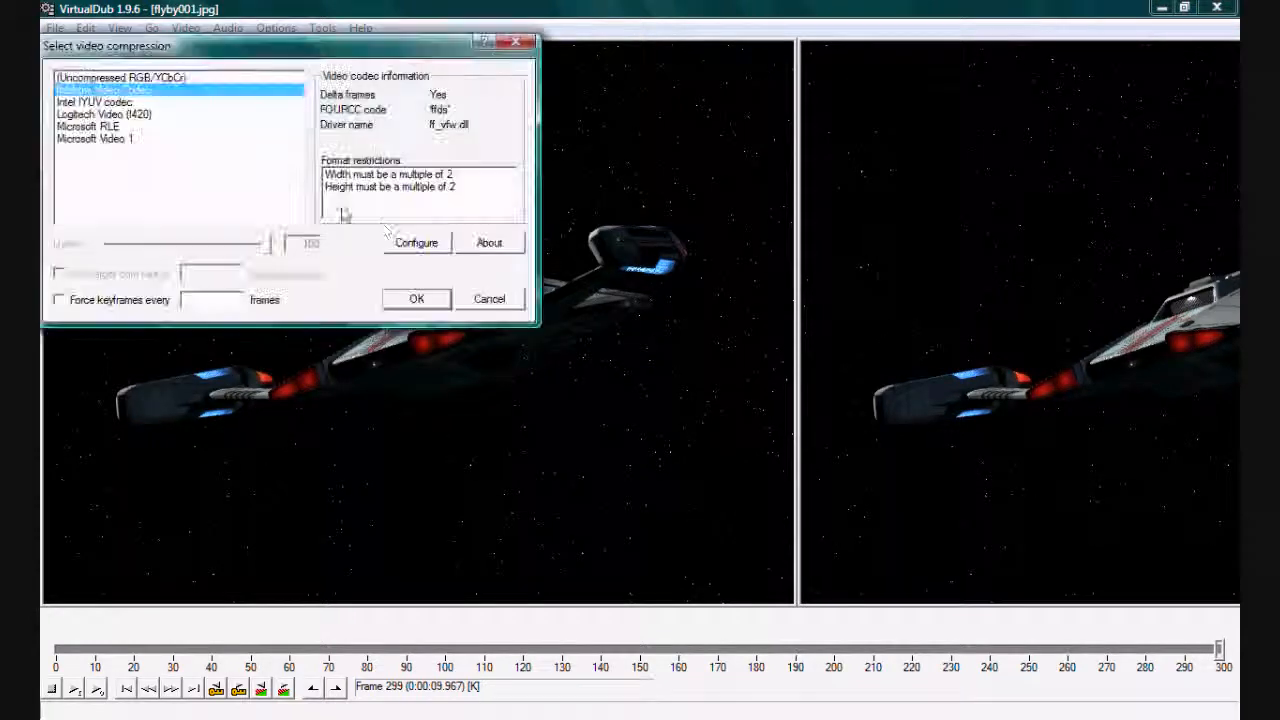
Highlight Microsoft Video 1 to view its info, then close the compression chooser
{"action": "left_click", "coordinate": [95, 138]}
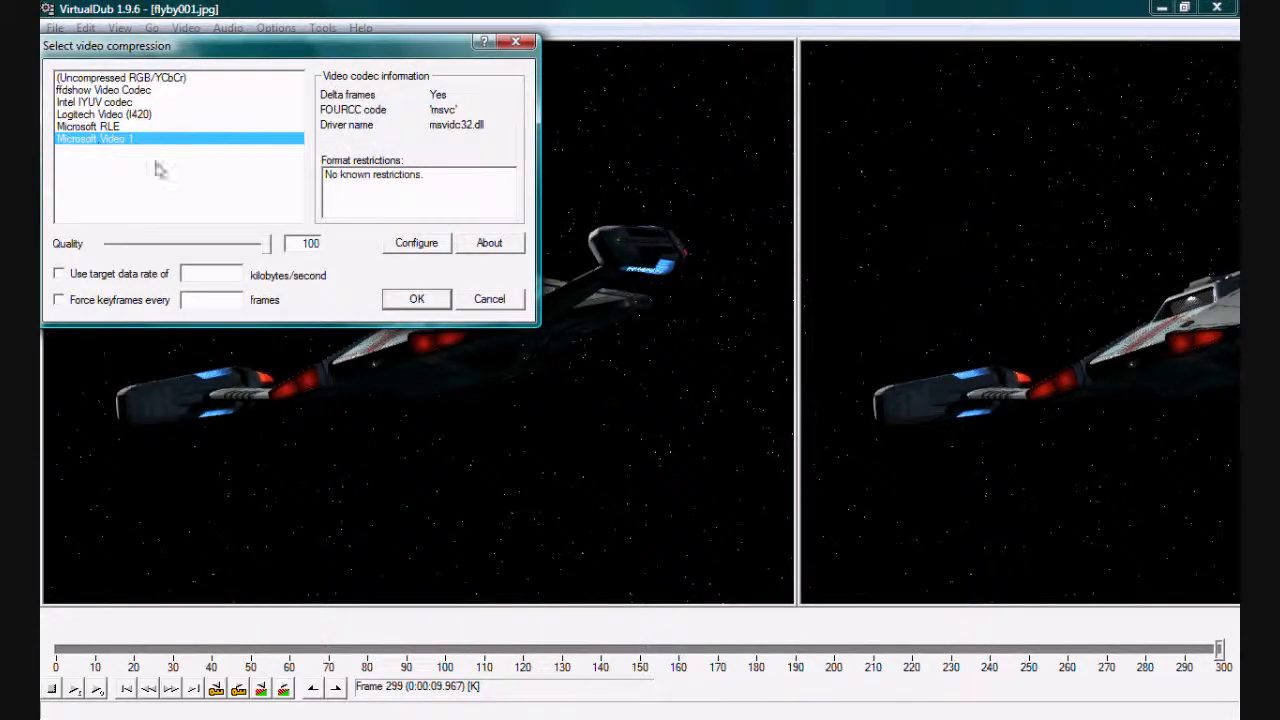
{"action": "left_click", "coordinate": [416, 298]}
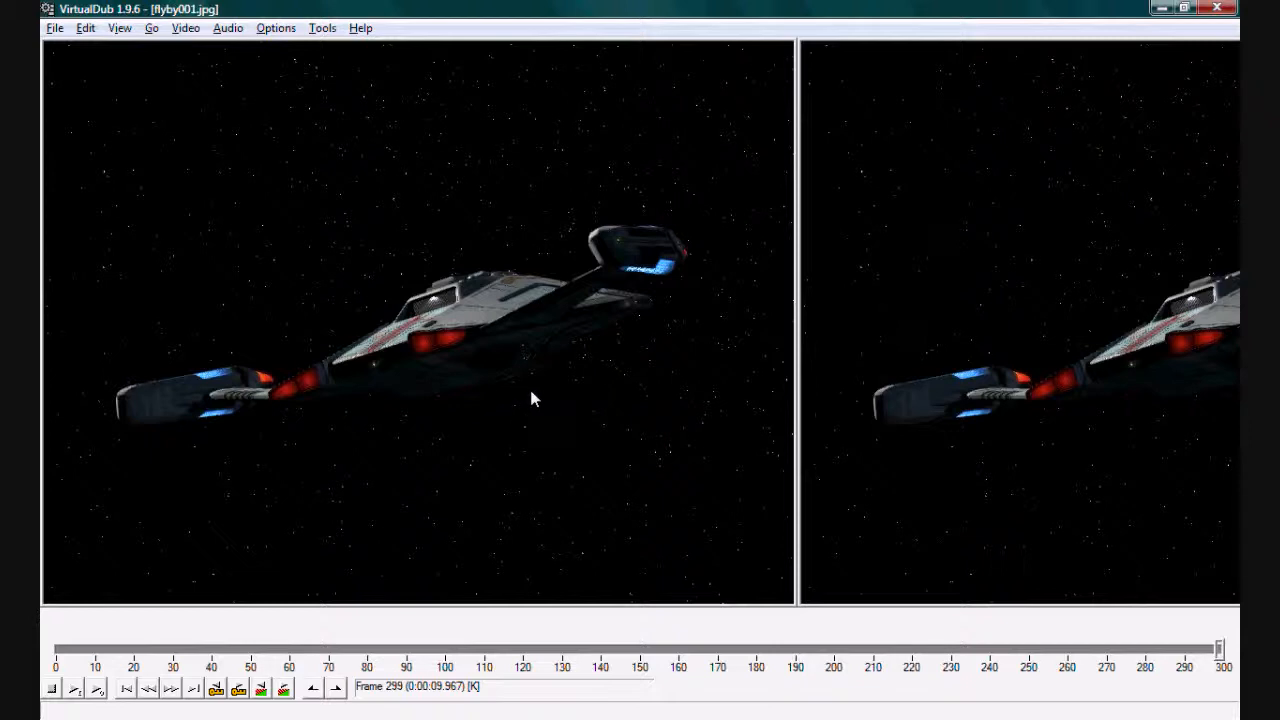
{"action": "mouse_move", "coordinate": [533, 395]}
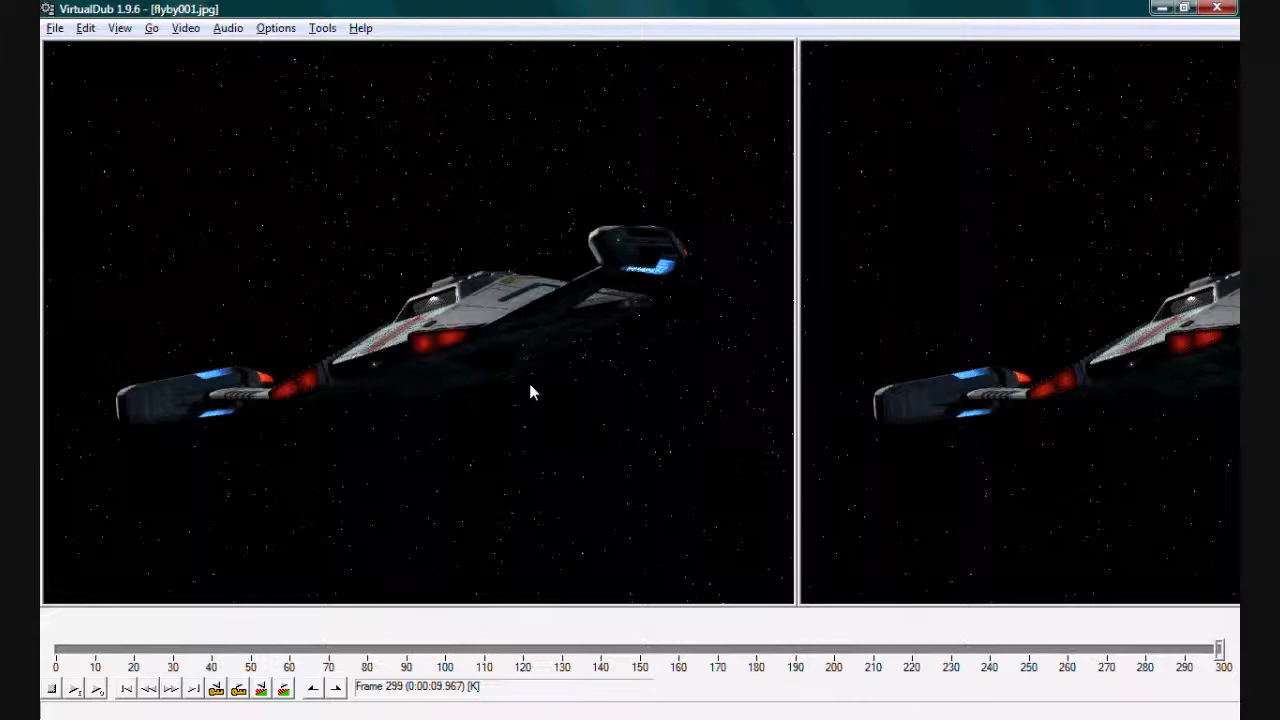
{"action": "mouse_move", "coordinate": [535, 387]}
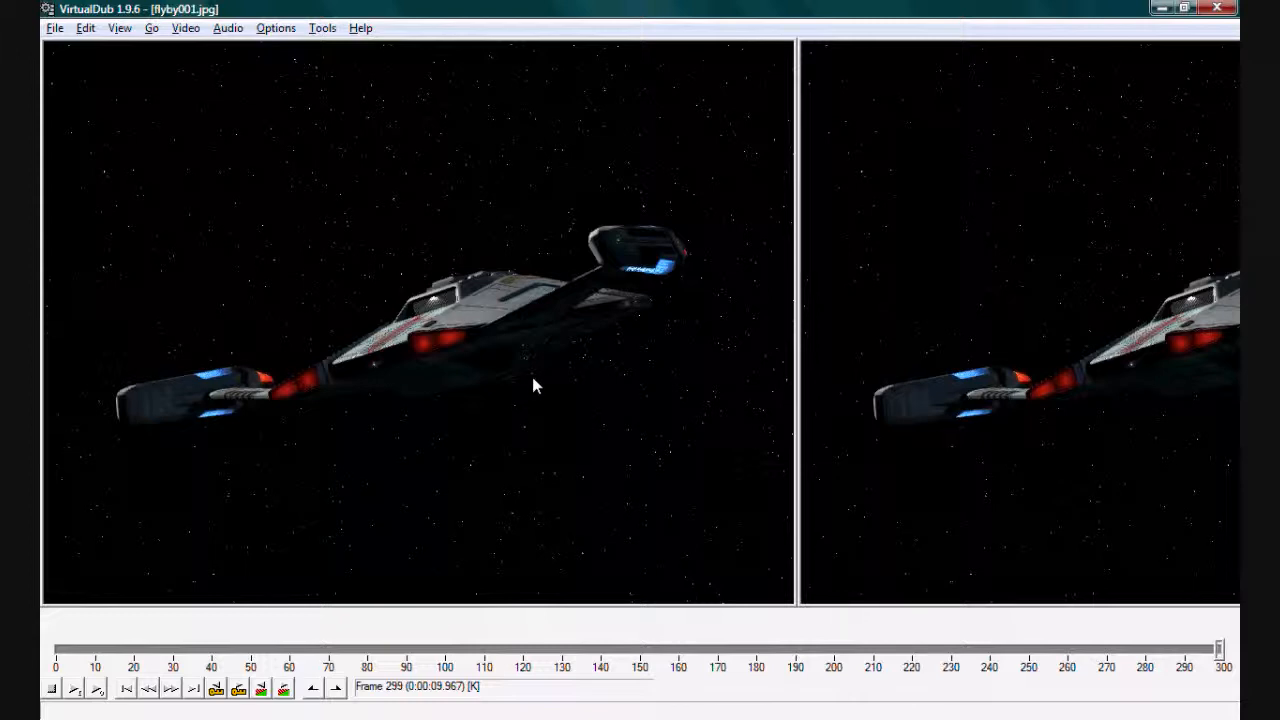
{"action": "mouse_move", "coordinate": [454, 345]}
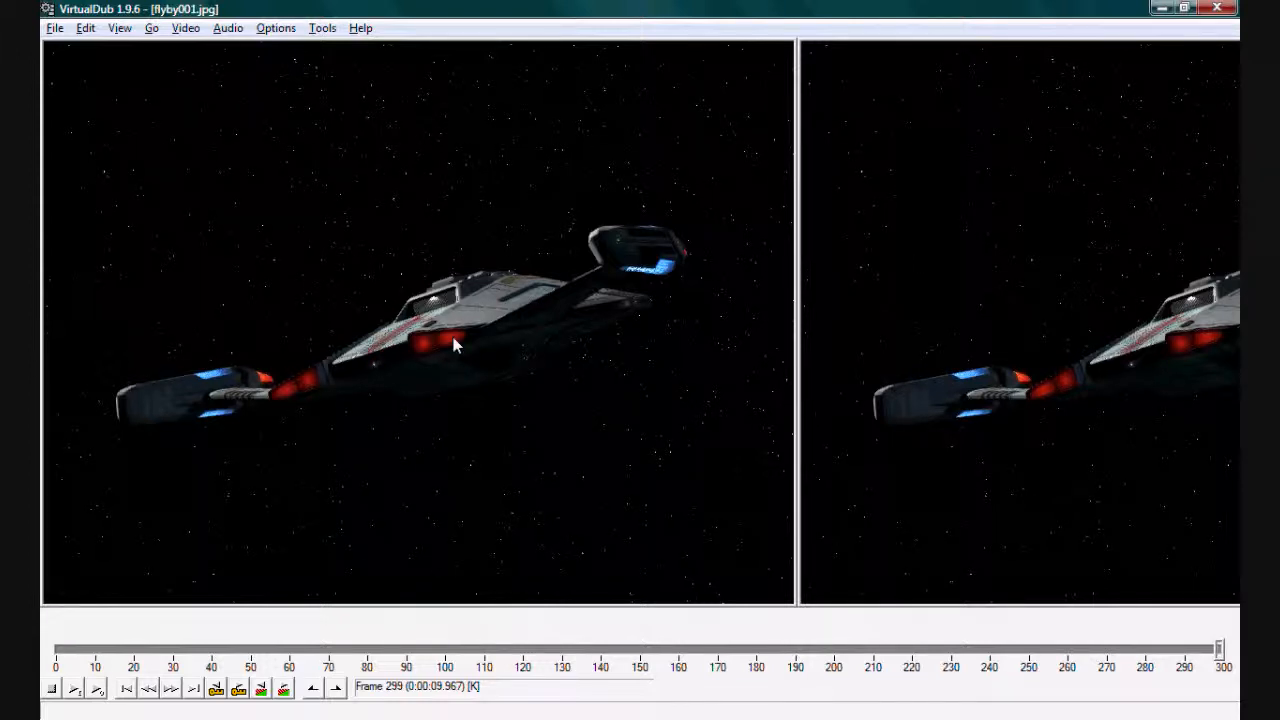
{"action": "mouse_move", "coordinate": [498, 363]}
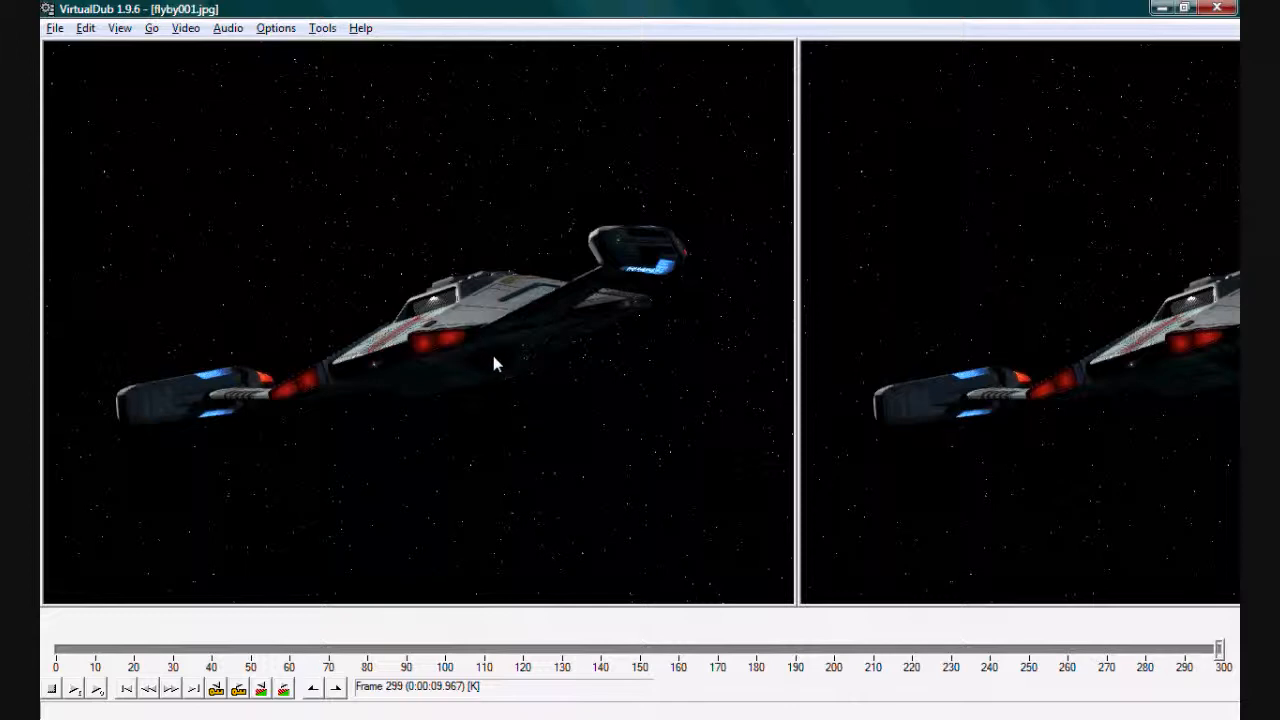
{"action": "mouse_move", "coordinate": [398, 283]}
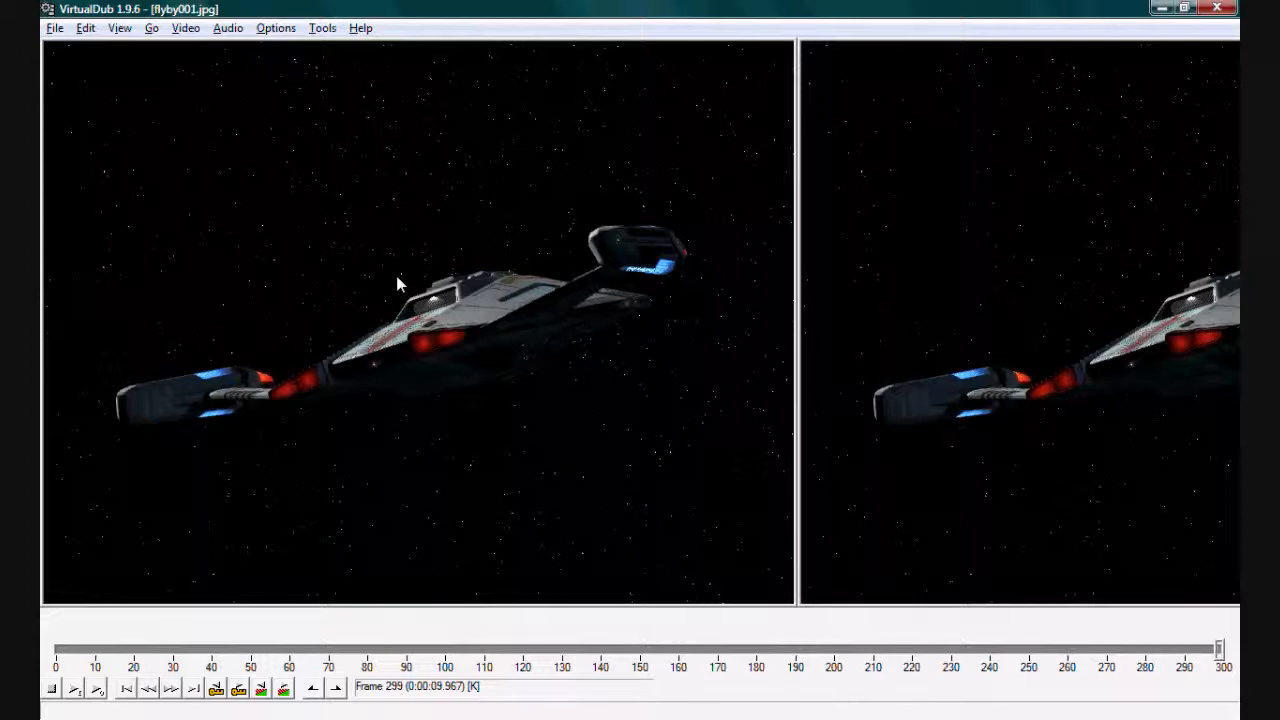
{"action": "mouse_move", "coordinate": [440, 310]}
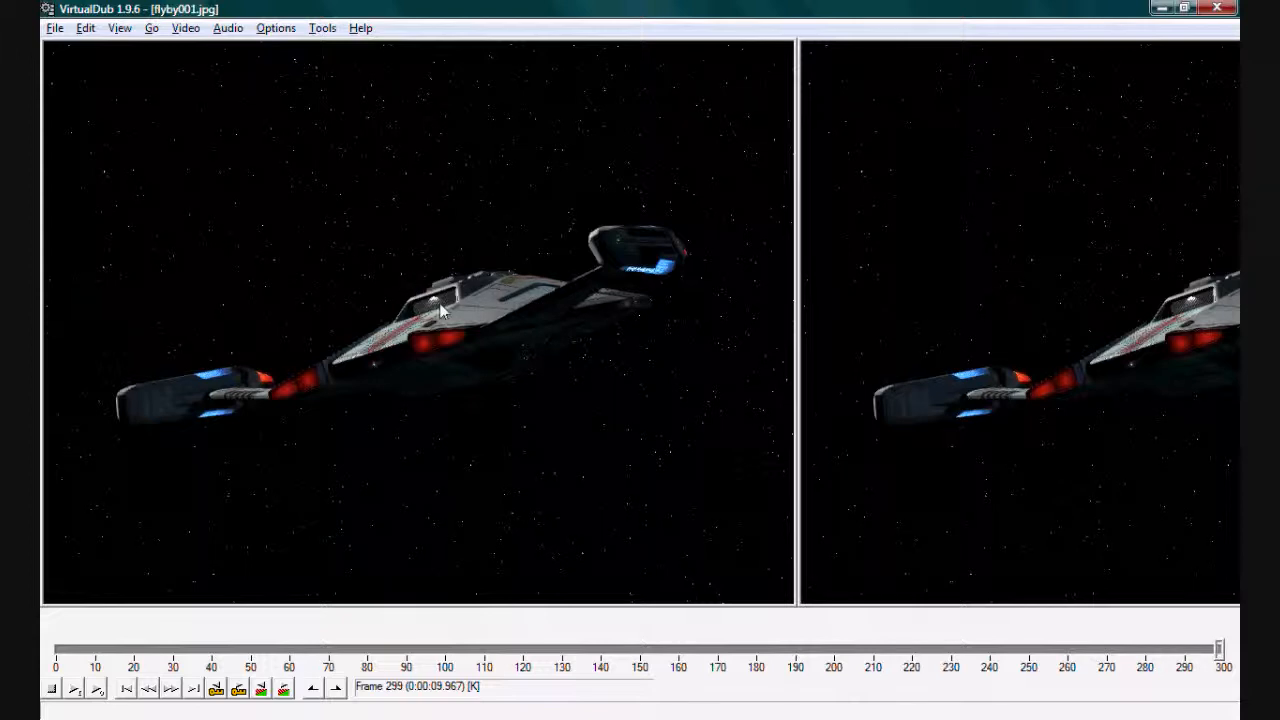
{"action": "mouse_move", "coordinate": [456, 341]}
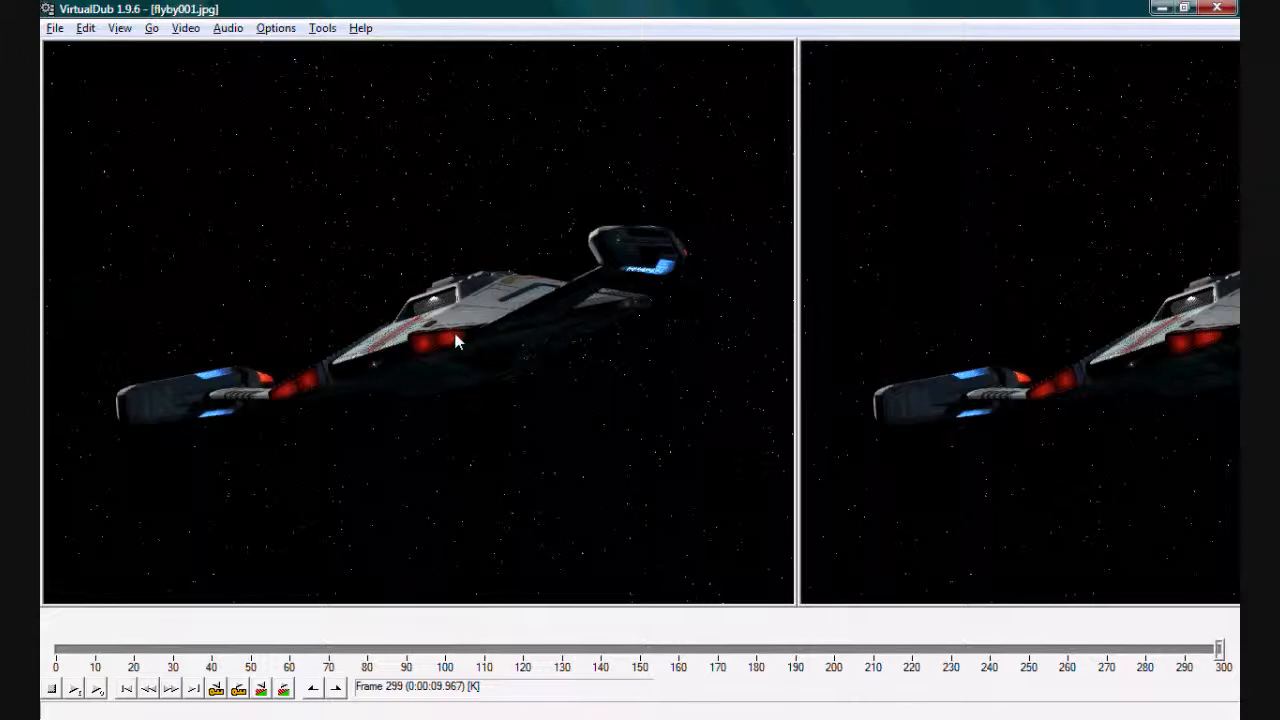
{"action": "mouse_move", "coordinate": [72, 71]}
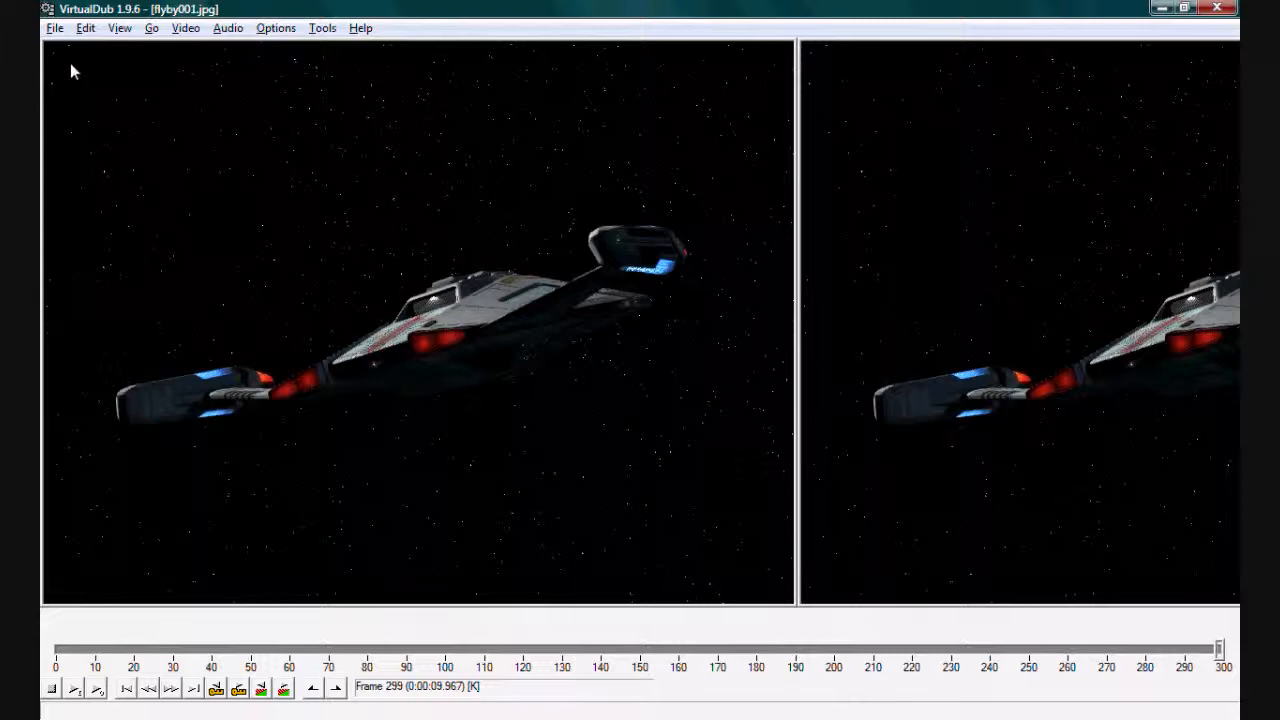
Show the File menu's Export submenu: image sequence, striped AVI, raw audio, animated GIF
{"action": "left_click", "coordinate": [54, 27]}
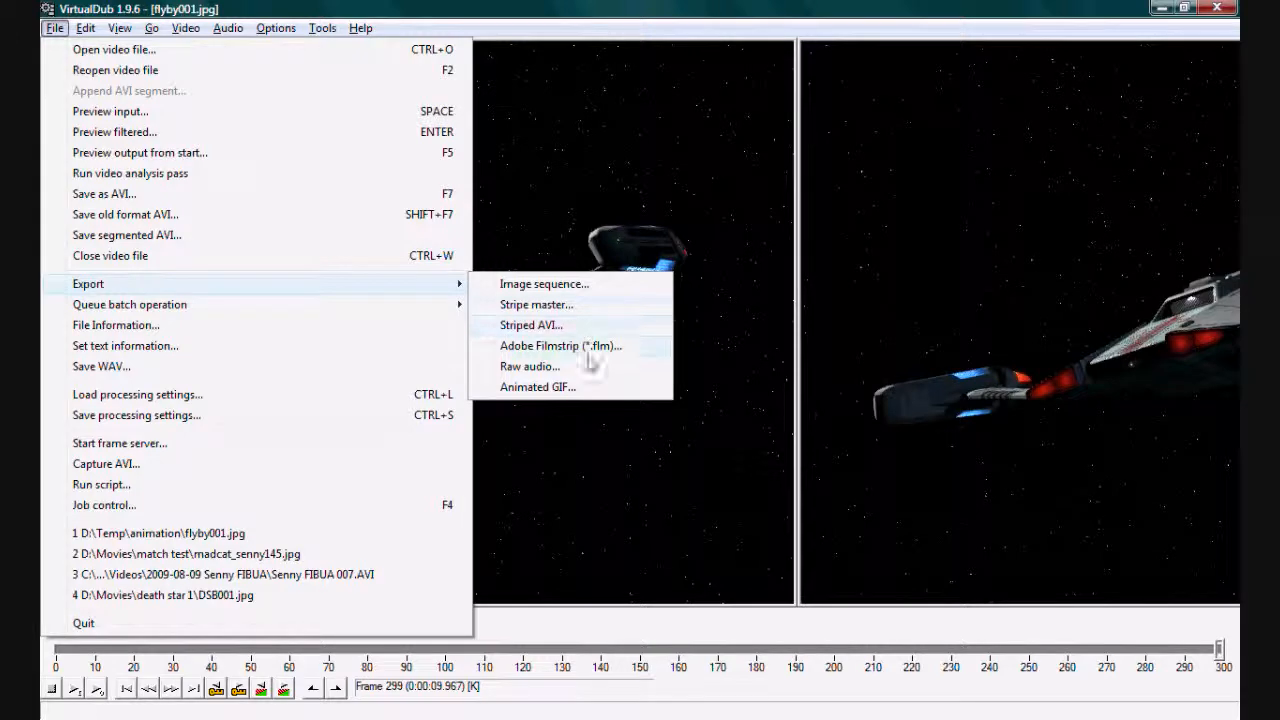
{"action": "mouse_move", "coordinate": [585, 320]}
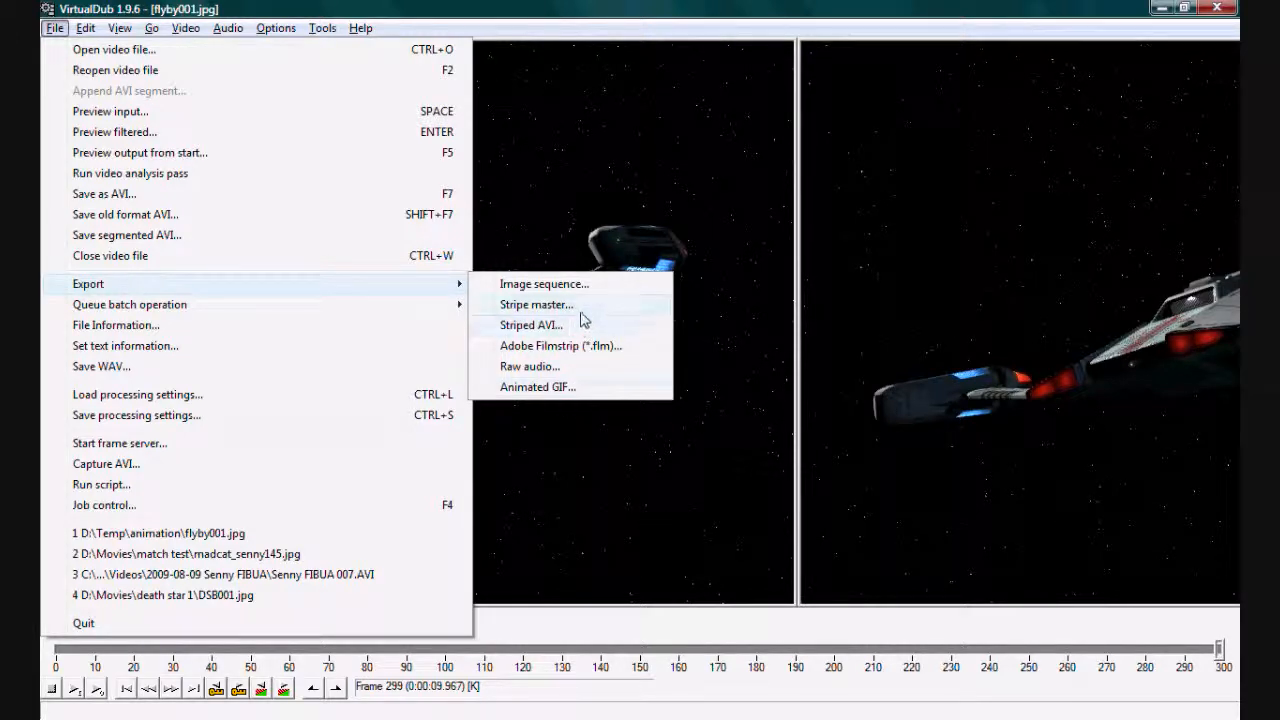